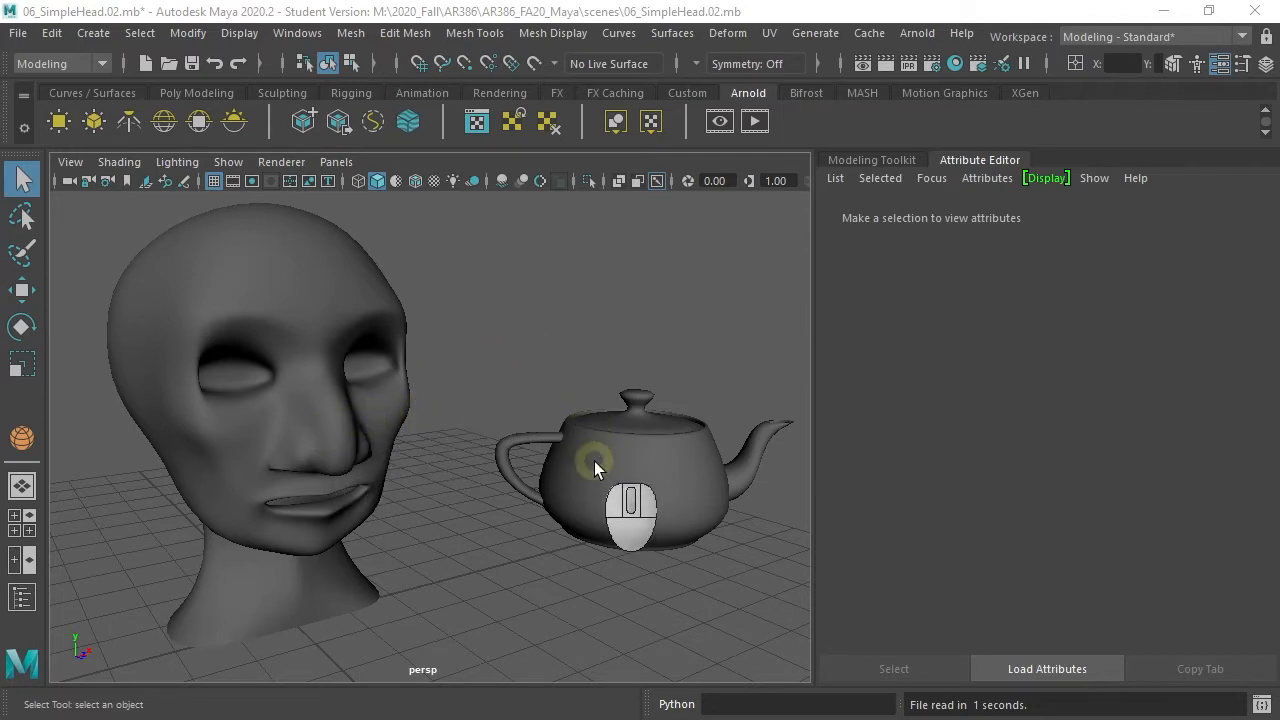
# Hide the teapot so only the SimpleHead remains in the perspective view.
pyautogui.click(595, 465)
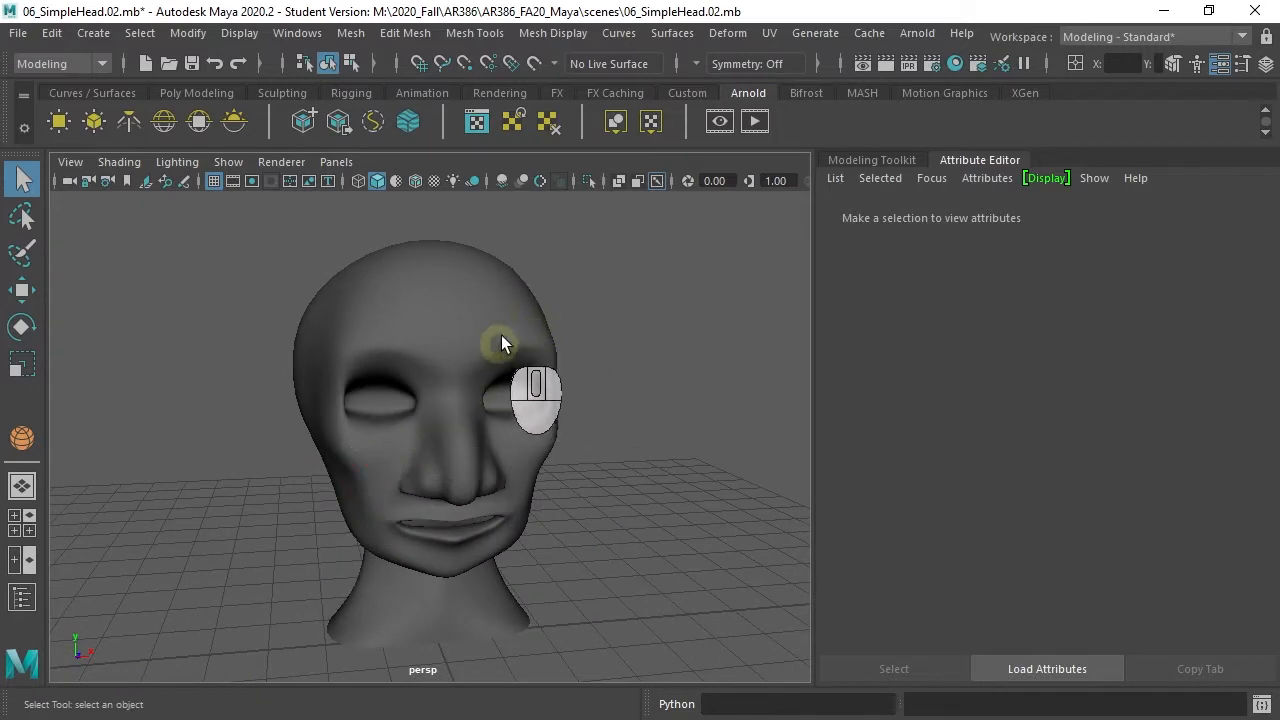
pyautogui.moveTo(450, 328)
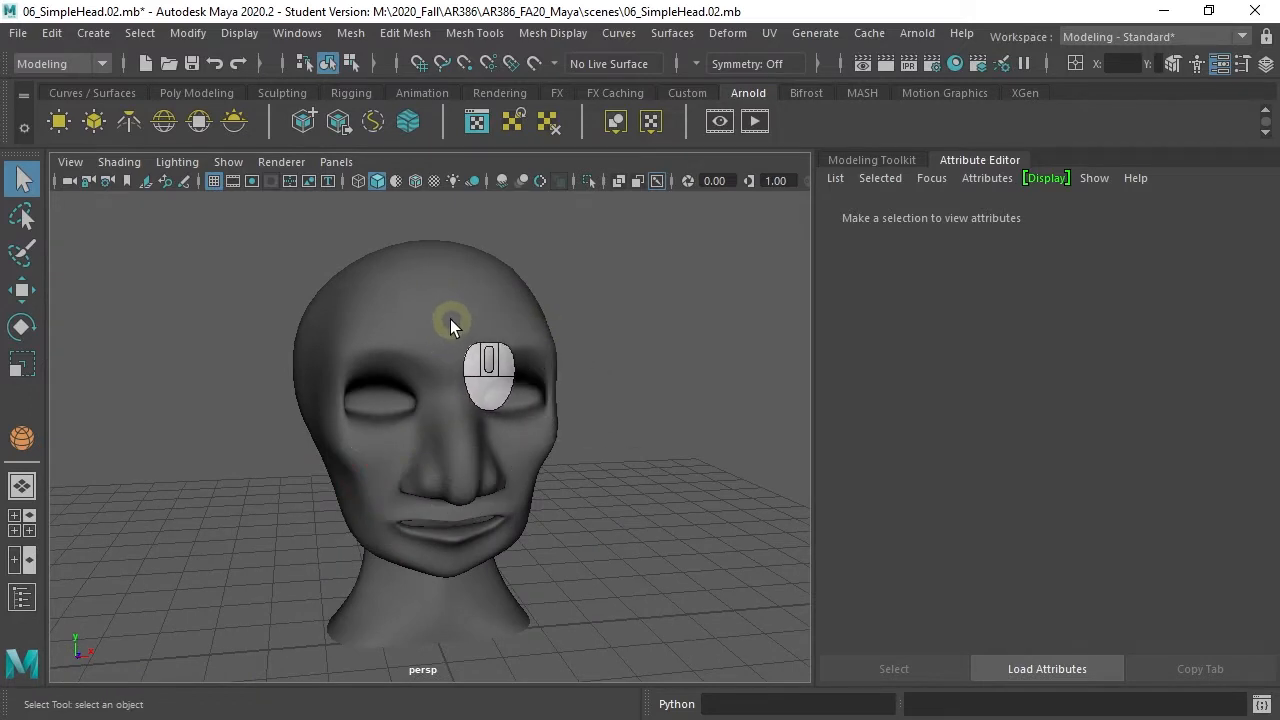
# Assign a new aiStandardSurface material, aiStandardSurface1, to the SimpleHead from its right-click menu.
pyautogui.rightClick(450, 325)
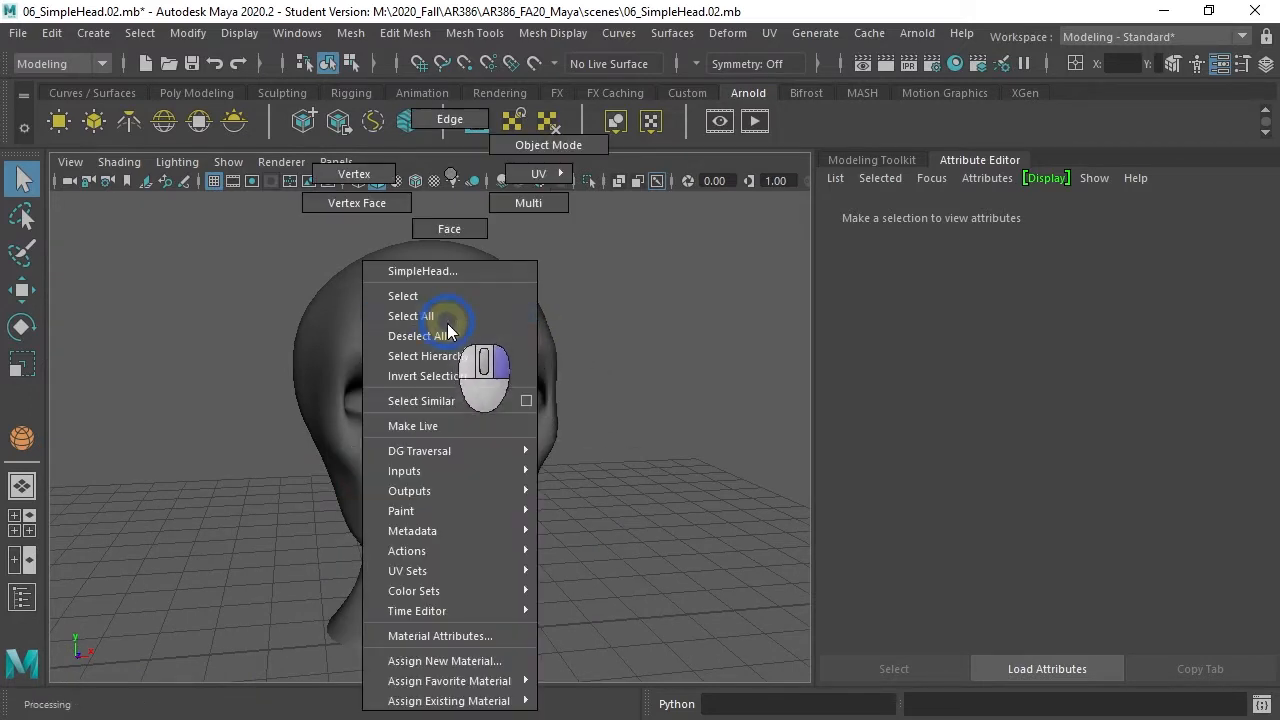
pyautogui.moveTo(450, 680)
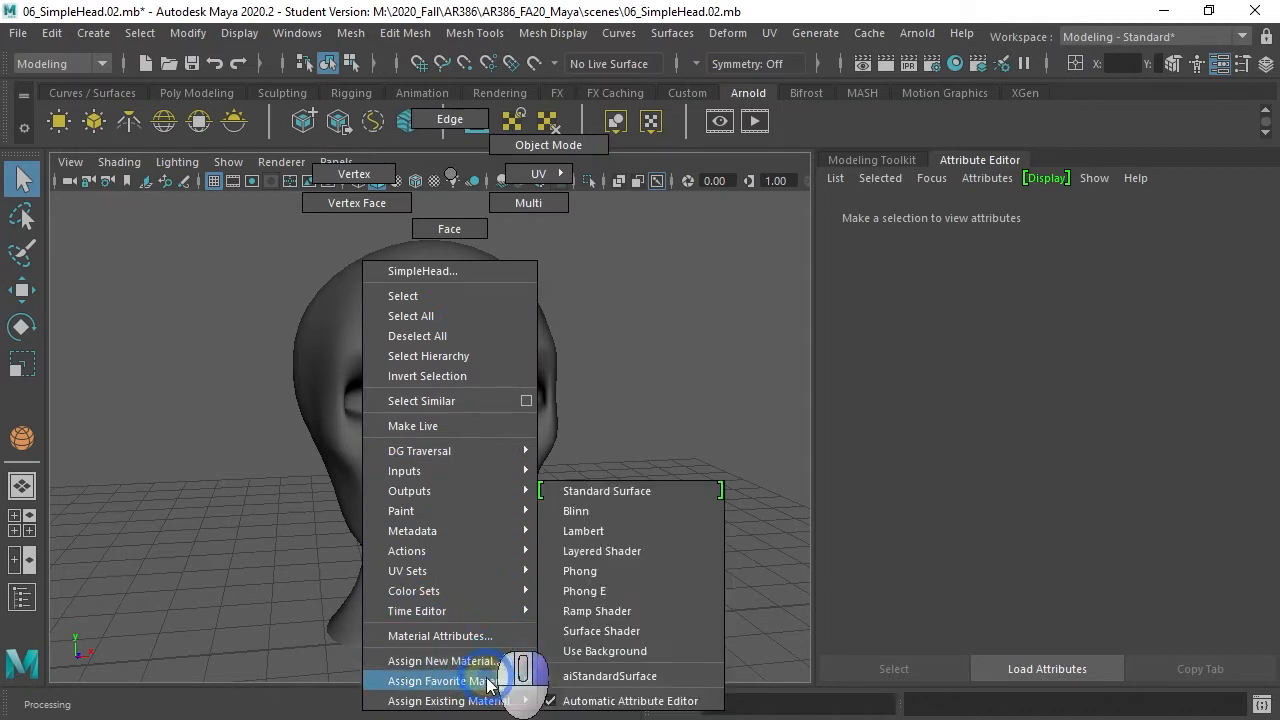
pyautogui.moveTo(610, 676)
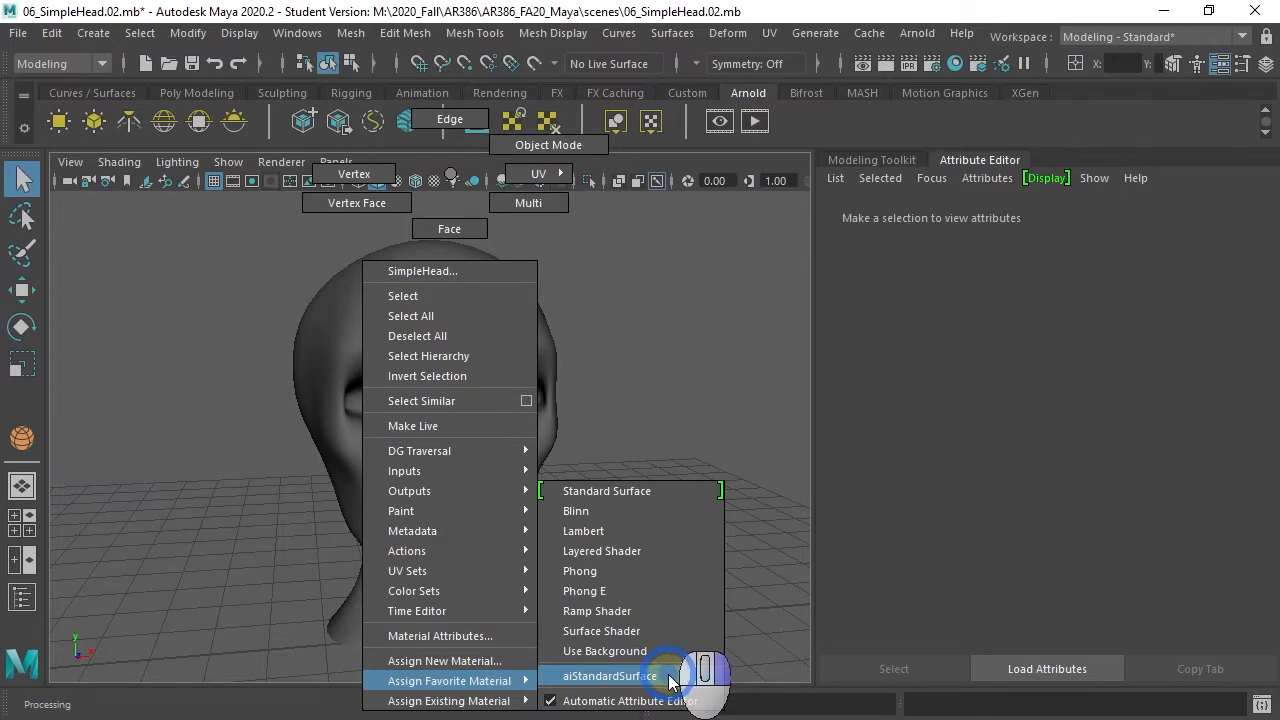
pyautogui.click(609, 676)
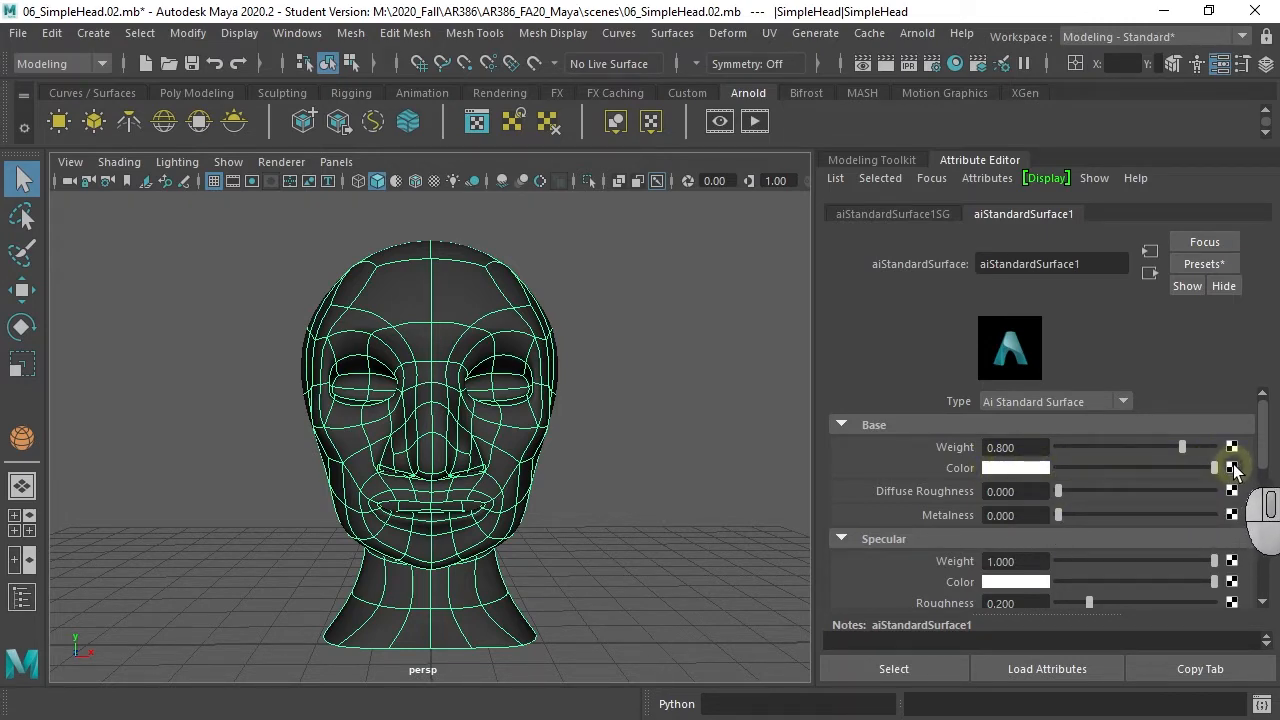
# Connect a File texture created as a projection to the head material's Base Color.
pyautogui.click(1214, 467)
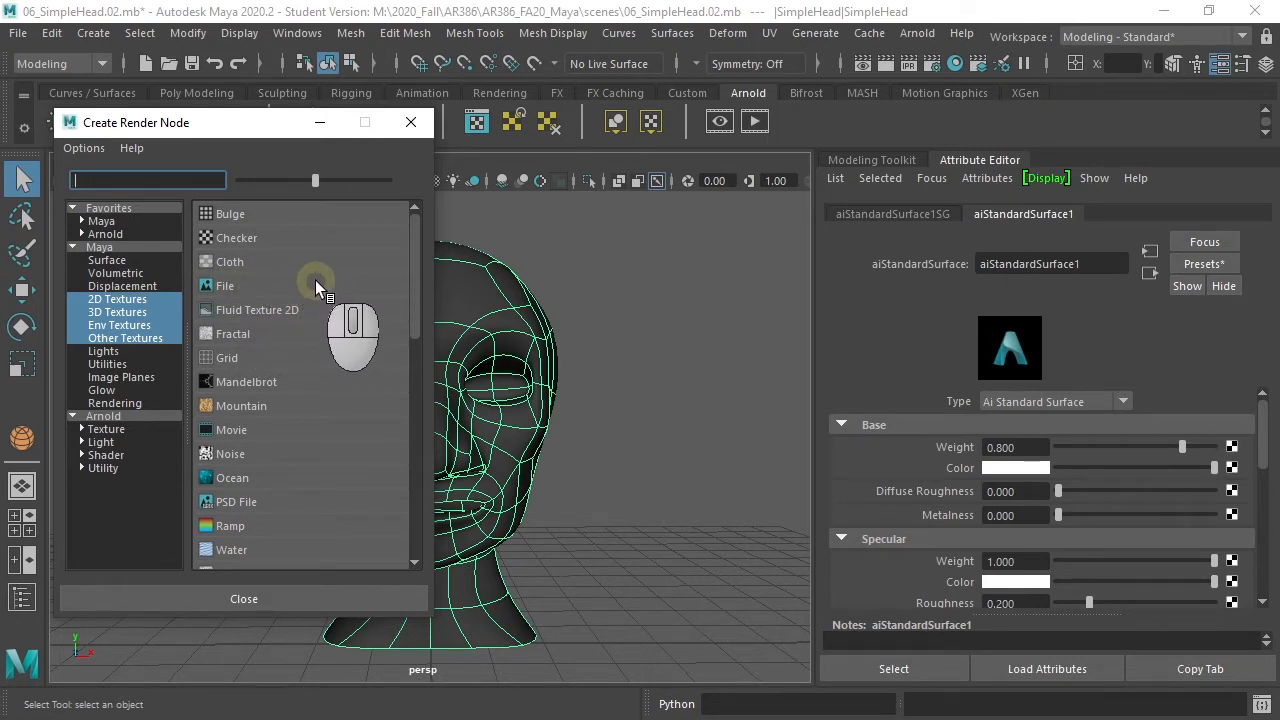
pyautogui.rightClick(225, 285)
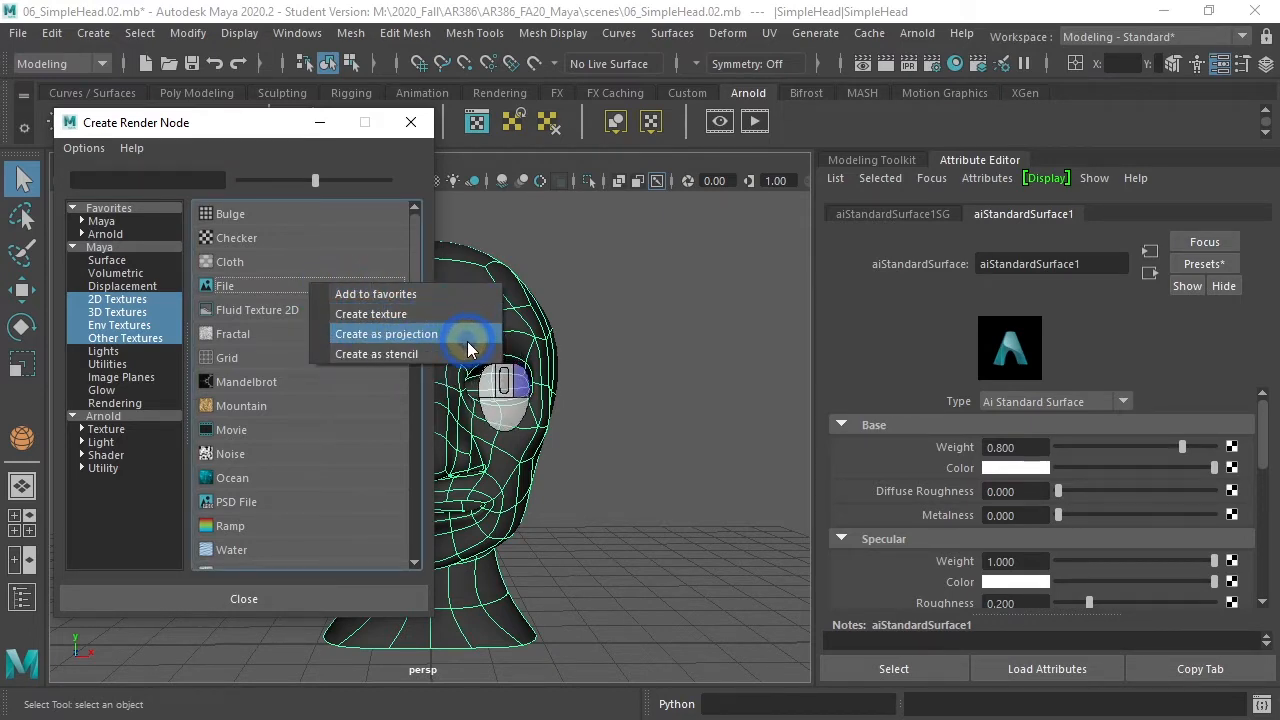
pyautogui.click(386, 333)
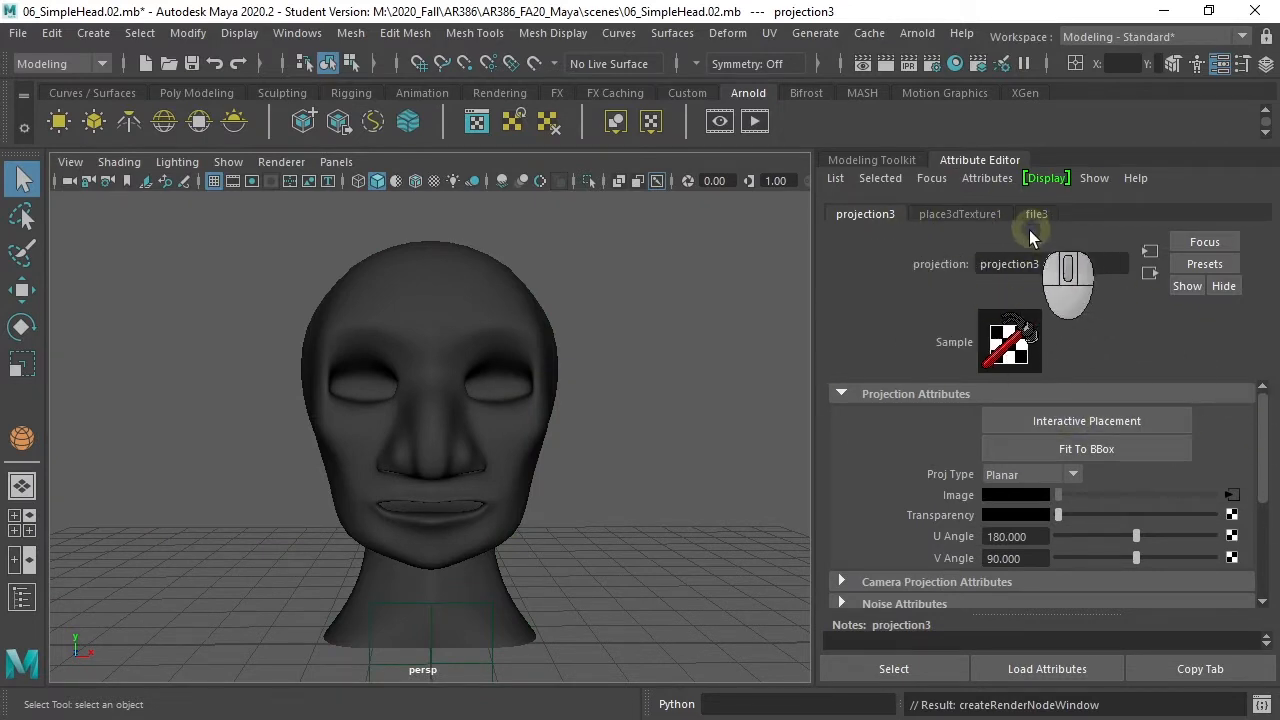
# Load ClownFace.tga from sourceimages as the file3 node's image.
pyautogui.click(1036, 213)
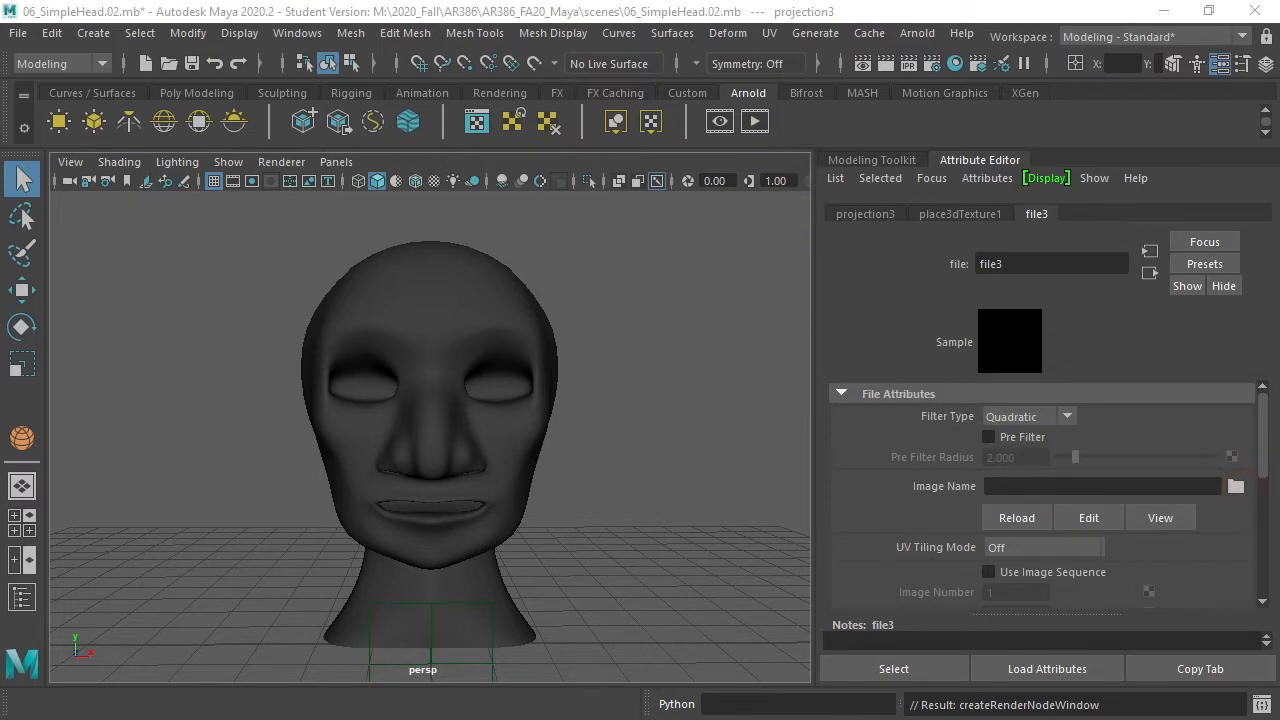
pyautogui.click(1235, 486)
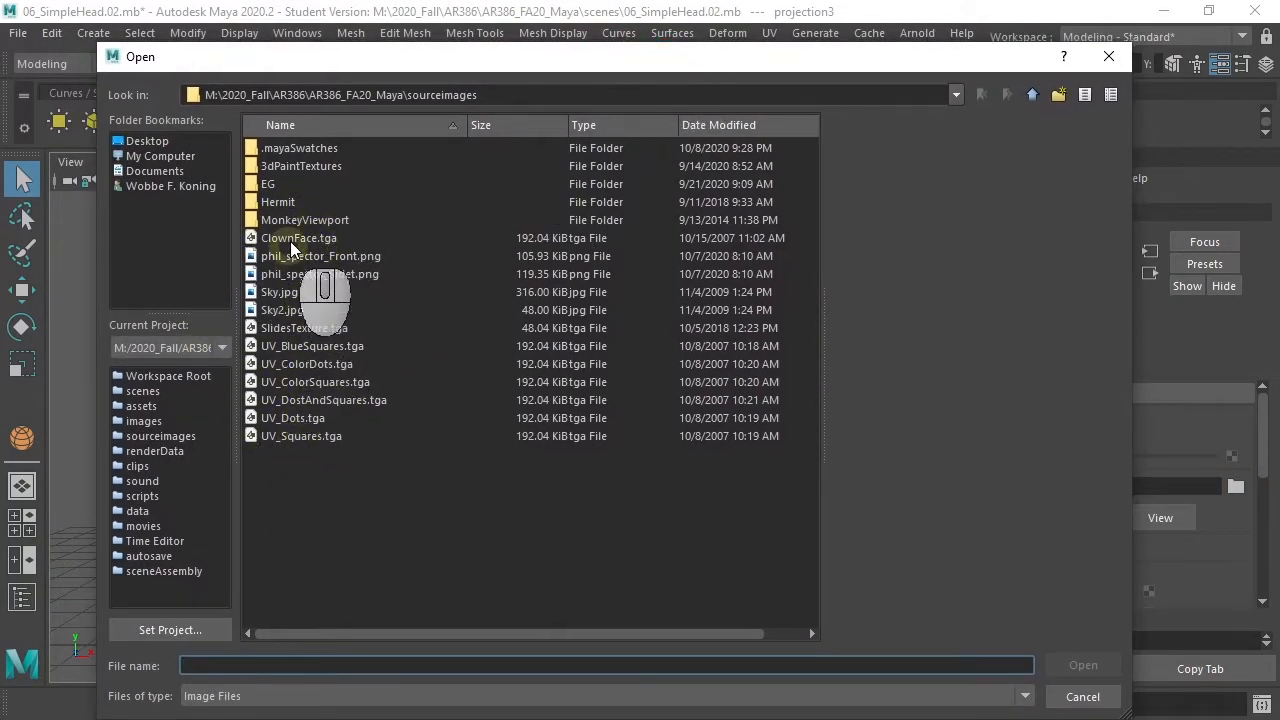
pyautogui.click(298, 238)
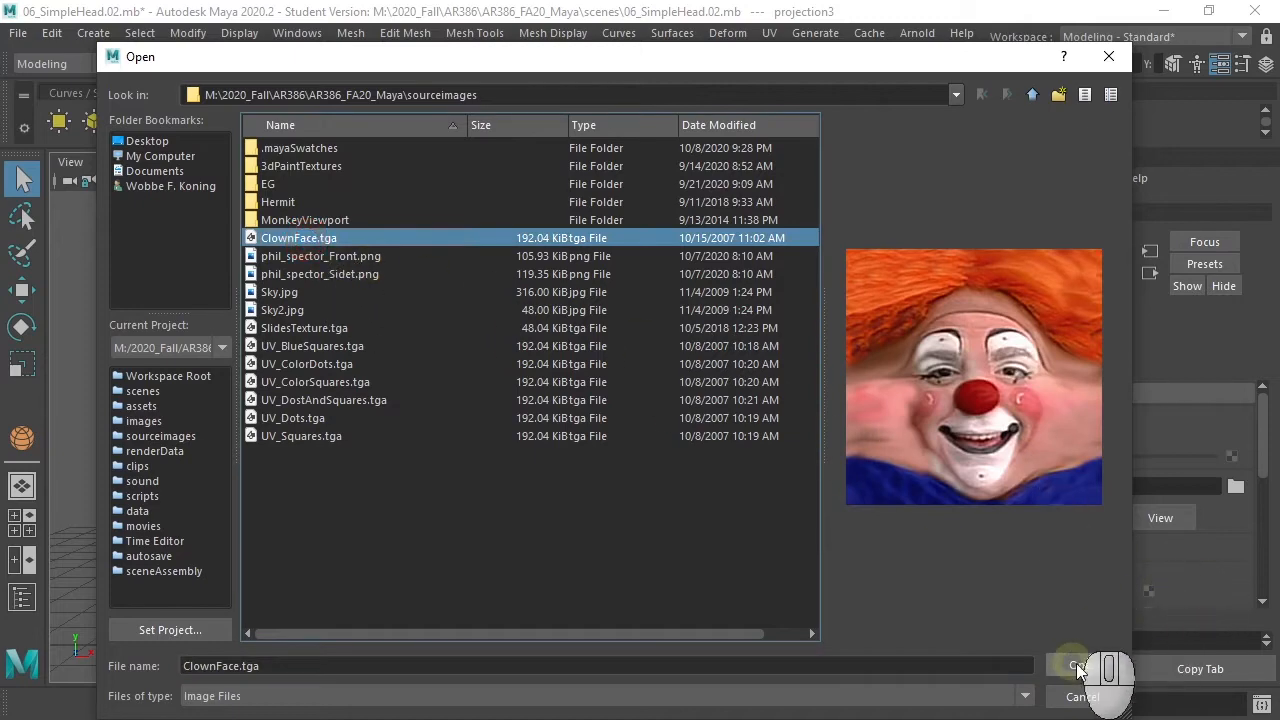
pyautogui.click(1072, 665)
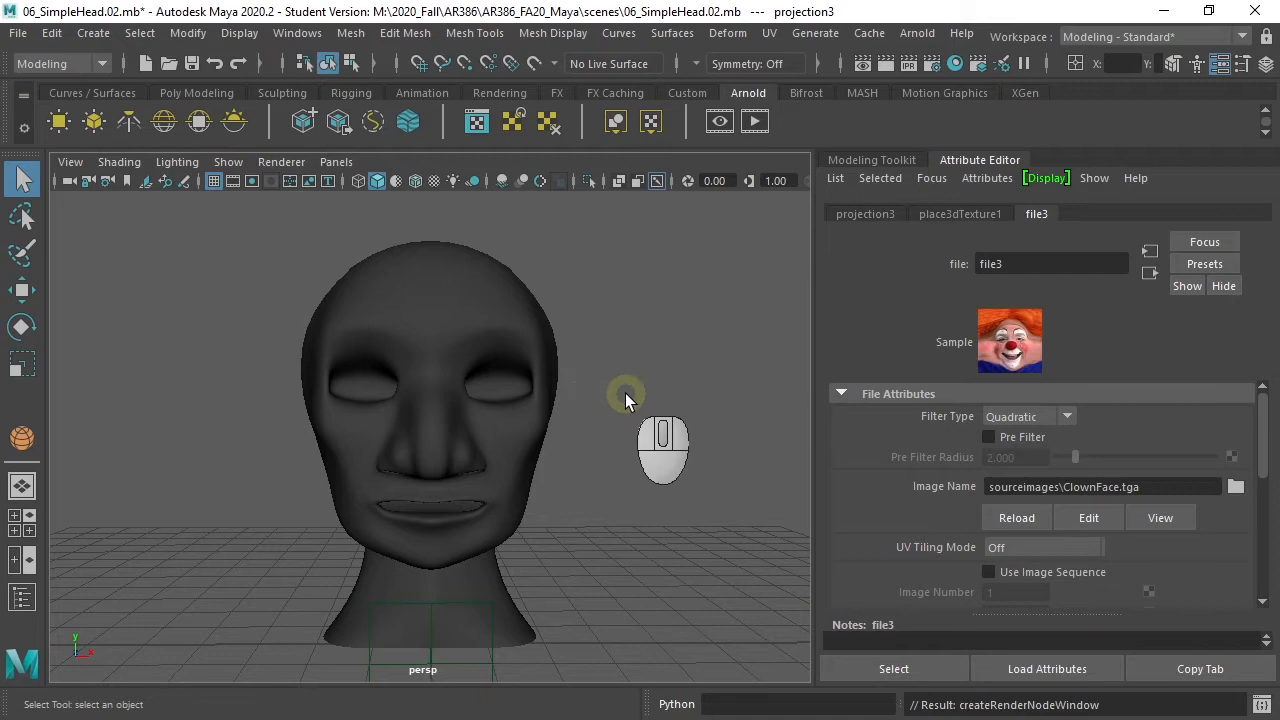
# Select the head to show the tiled clown texture and set aiStandardSurface1 Specular Weight to 0.
pyautogui.moveTo(620, 420); pyautogui.dragTo(596, 388)
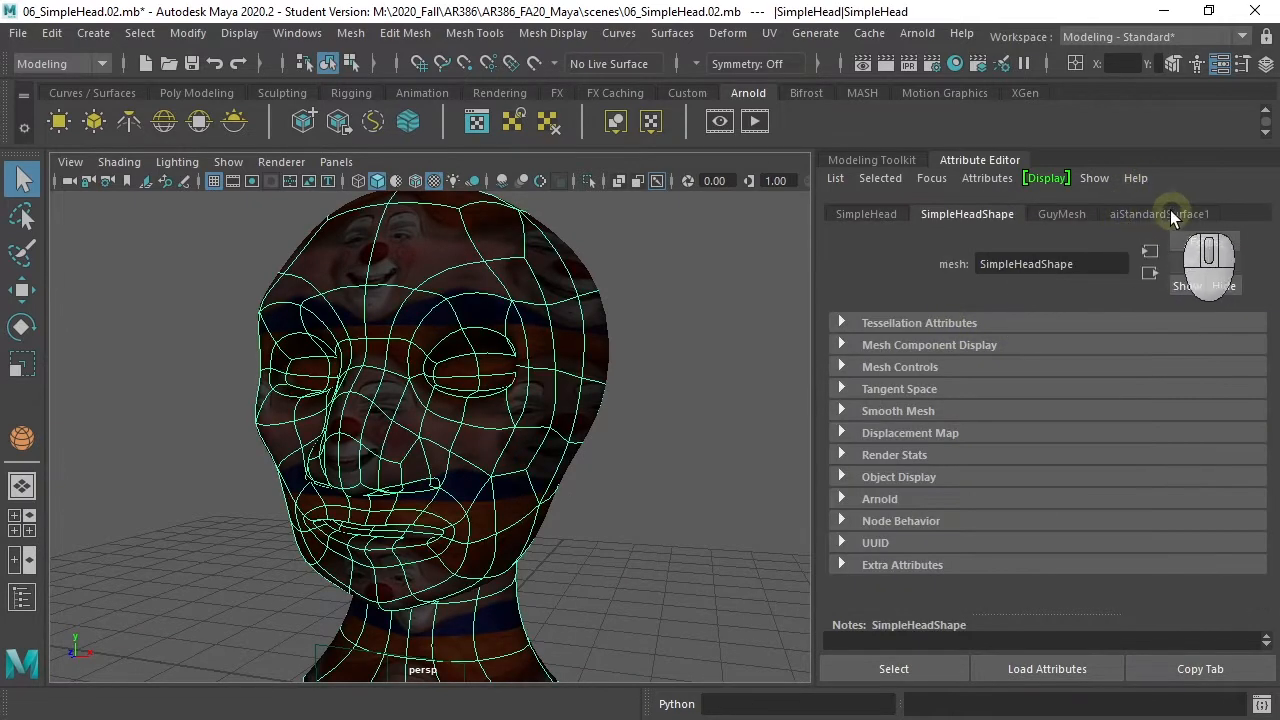
pyautogui.click(1159, 213)
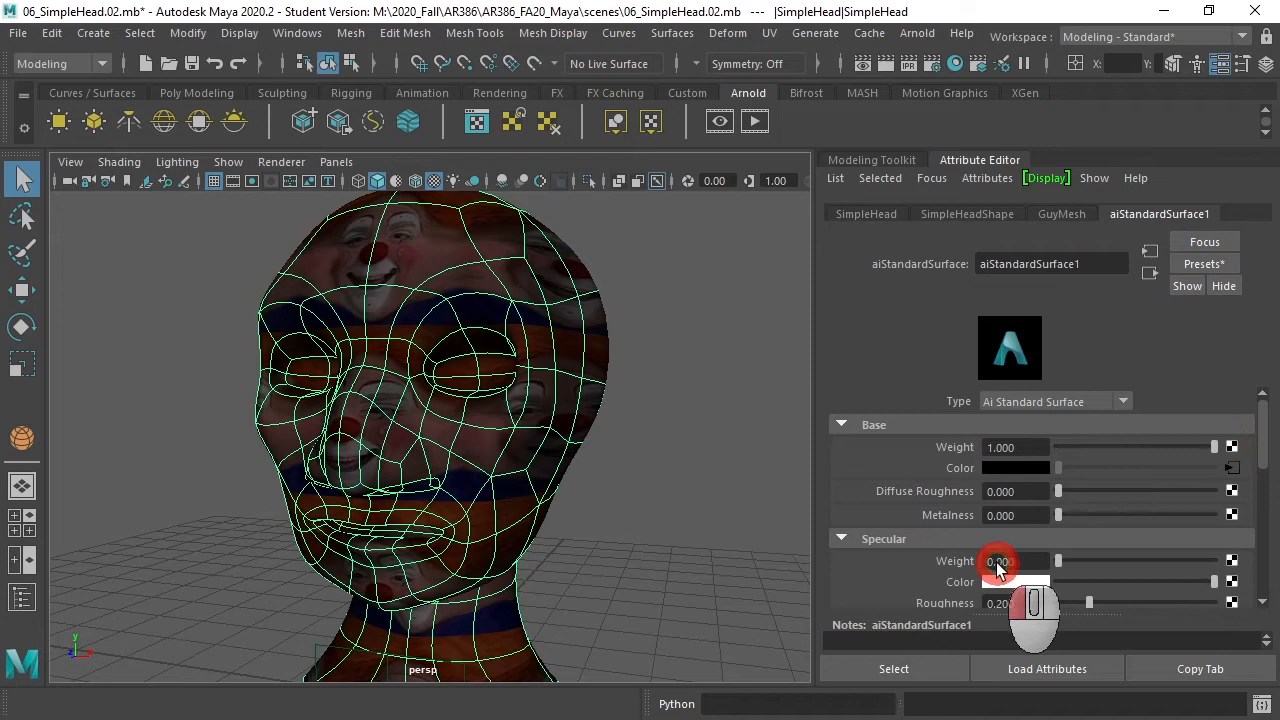
pyautogui.moveTo(998, 561); pyautogui.dragTo(1157, 561)
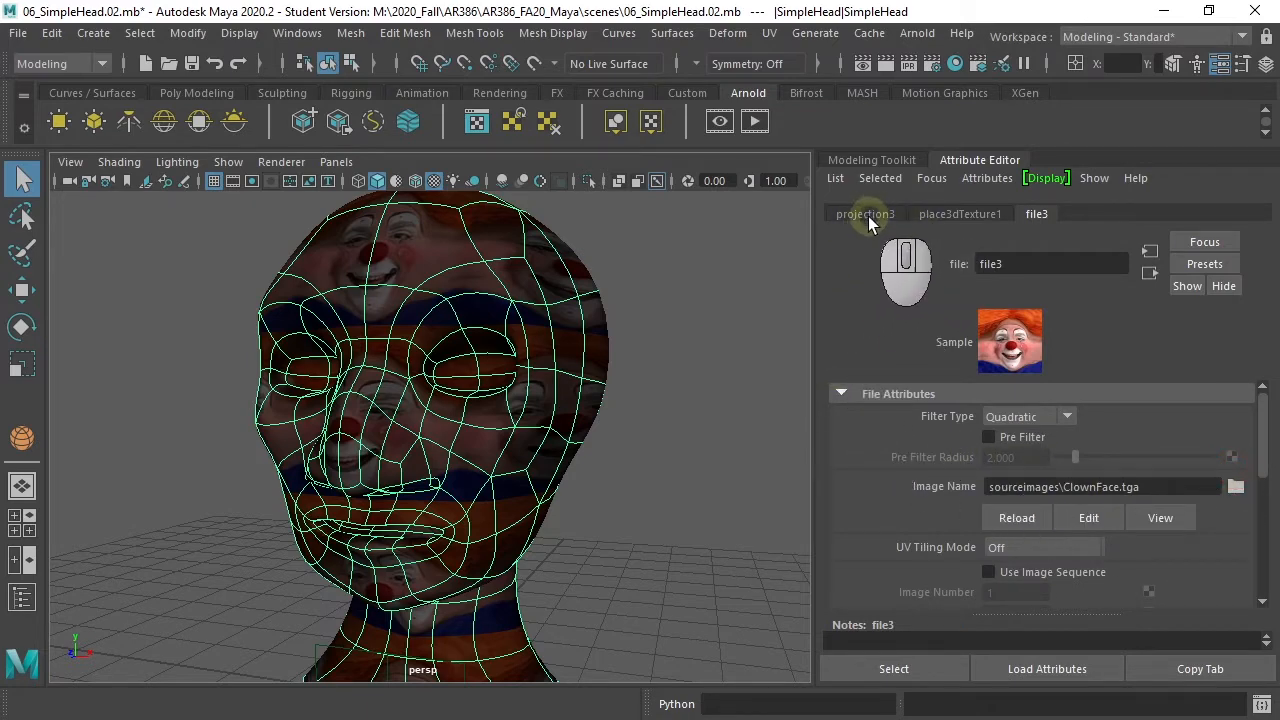
# Move the projection3 place3dTexture box and fit it to the head's bounding box.
pyautogui.click(864, 213)
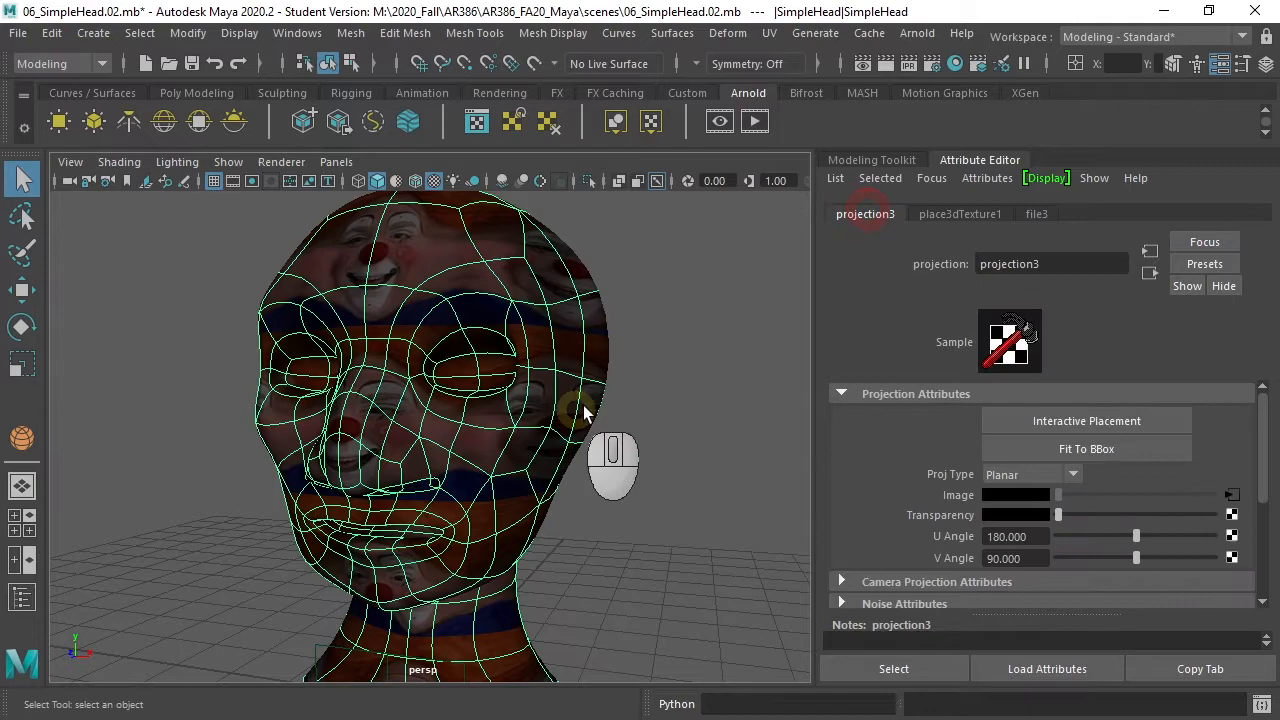
pyautogui.moveTo(585, 410); pyautogui.dragTo(545, 430)
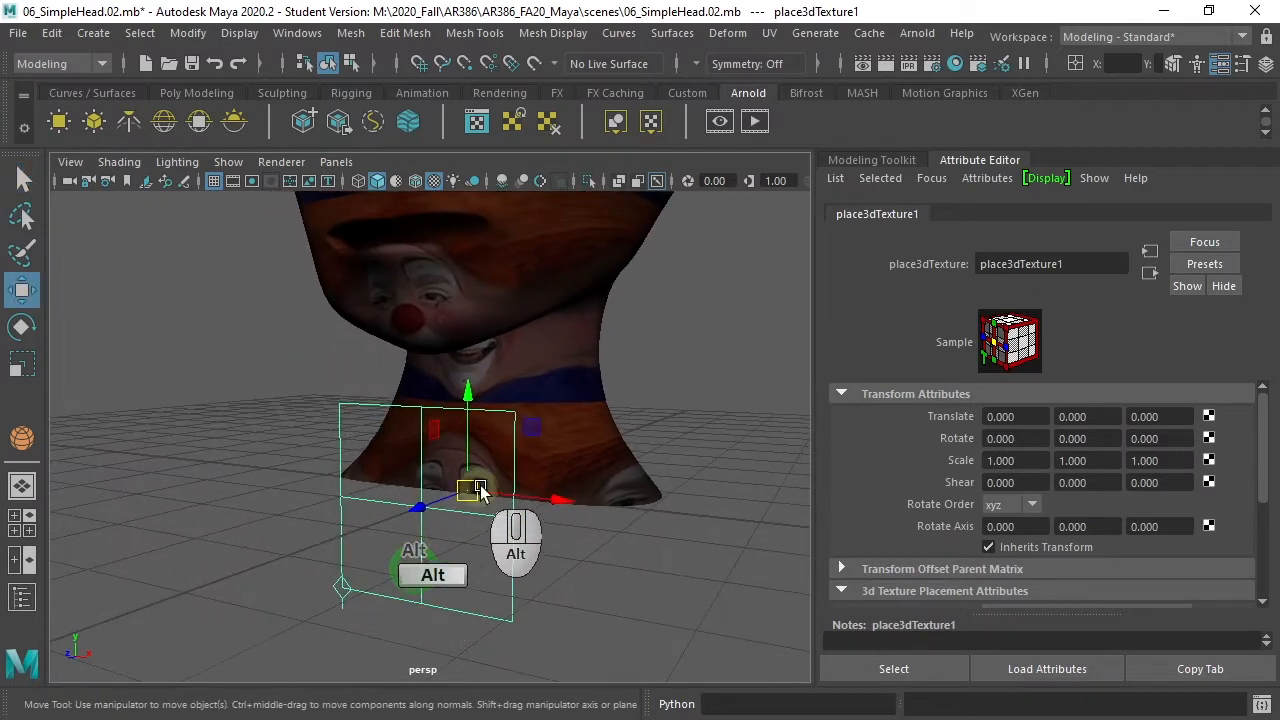
pyautogui.moveTo(470, 490); pyautogui.dragTo(510, 465)
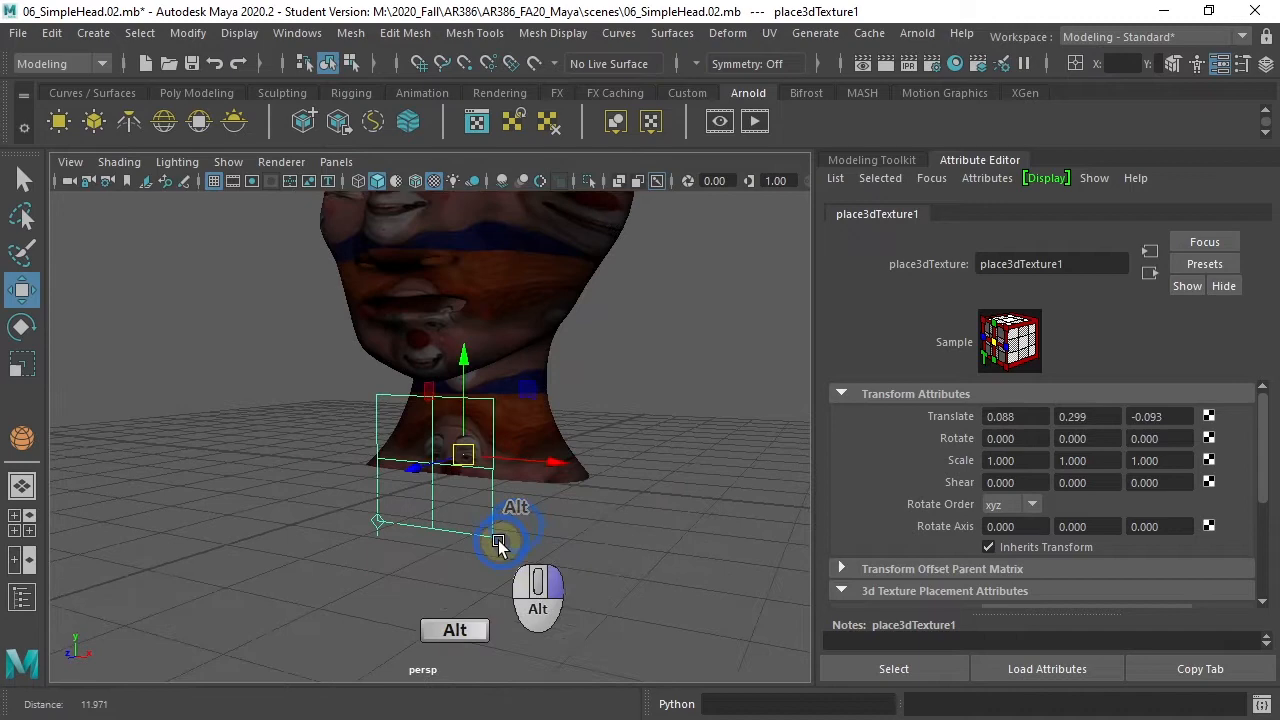
pyautogui.click(1157, 213)
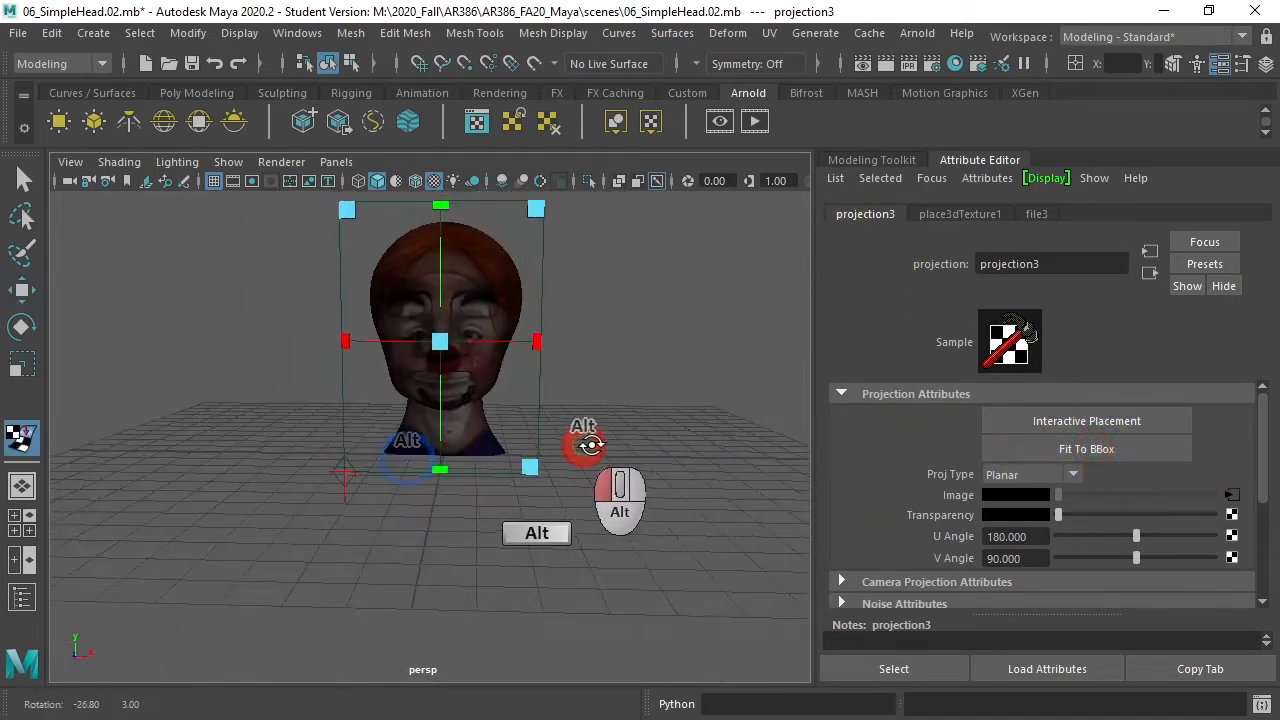
pyautogui.moveTo(580, 445); pyautogui.dragTo(475, 465)
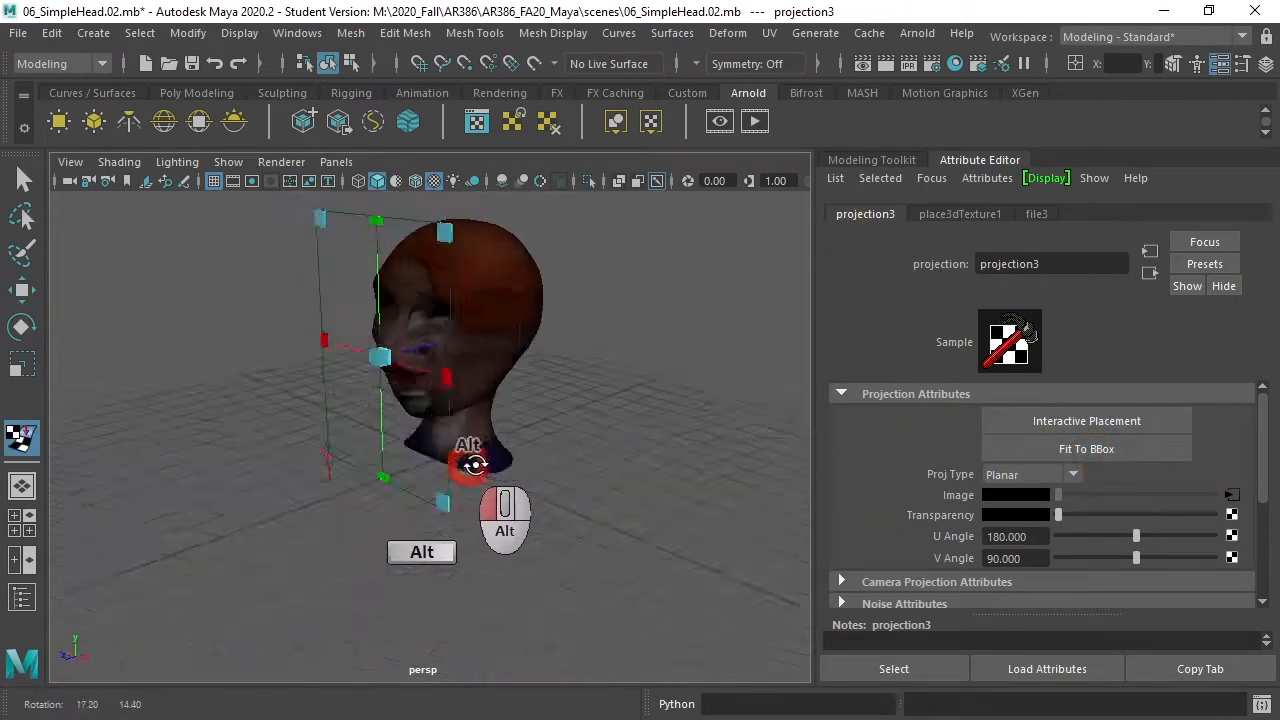
pyautogui.moveTo(475, 460); pyautogui.dragTo(475, 510)
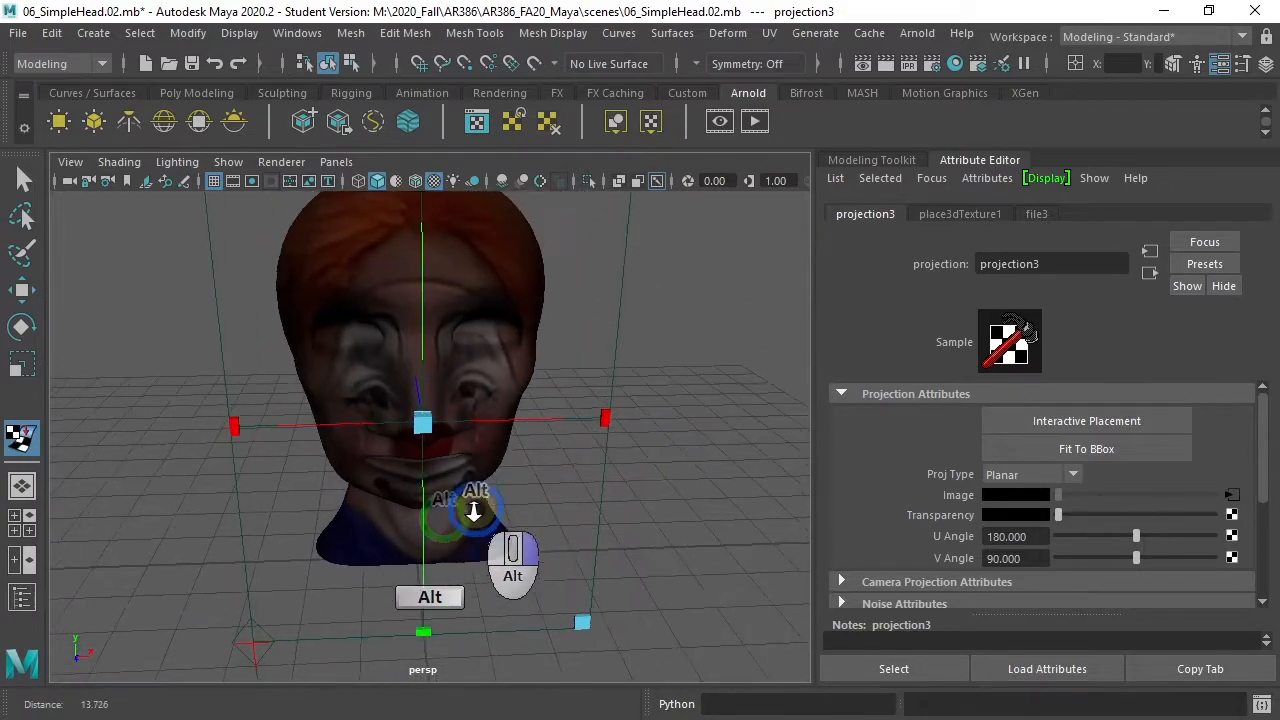
pyautogui.moveTo(475, 510); pyautogui.dragTo(390, 500)
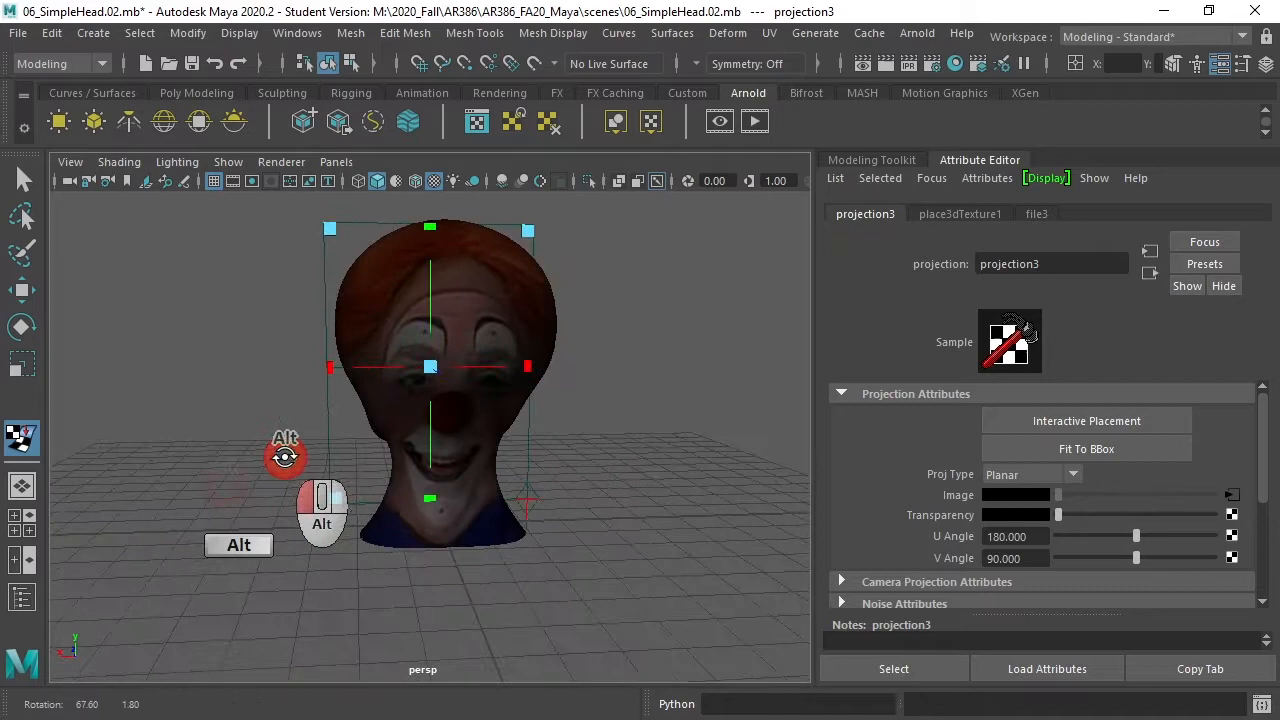
pyautogui.moveTo(285, 455); pyautogui.dragTo(590, 455)
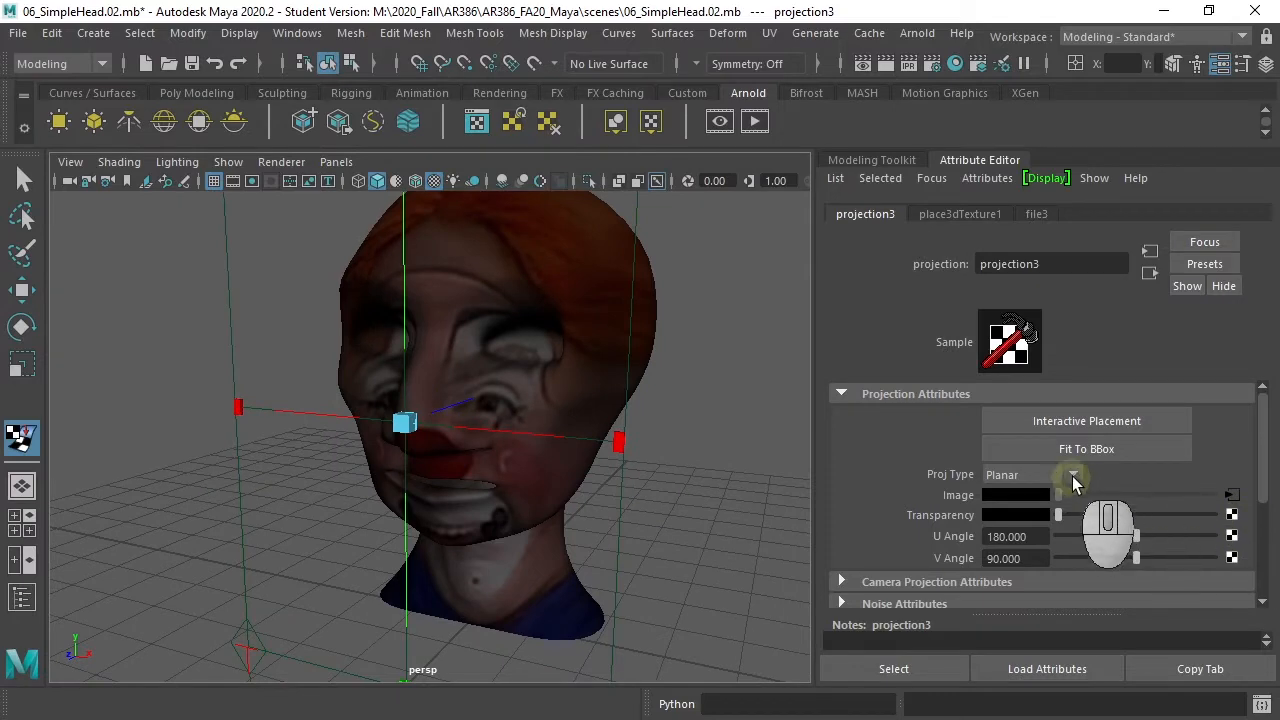
# Switch the projection to Cylindrical, widen U Angle to 360, and orbit to check.
pyautogui.click(1030, 474)
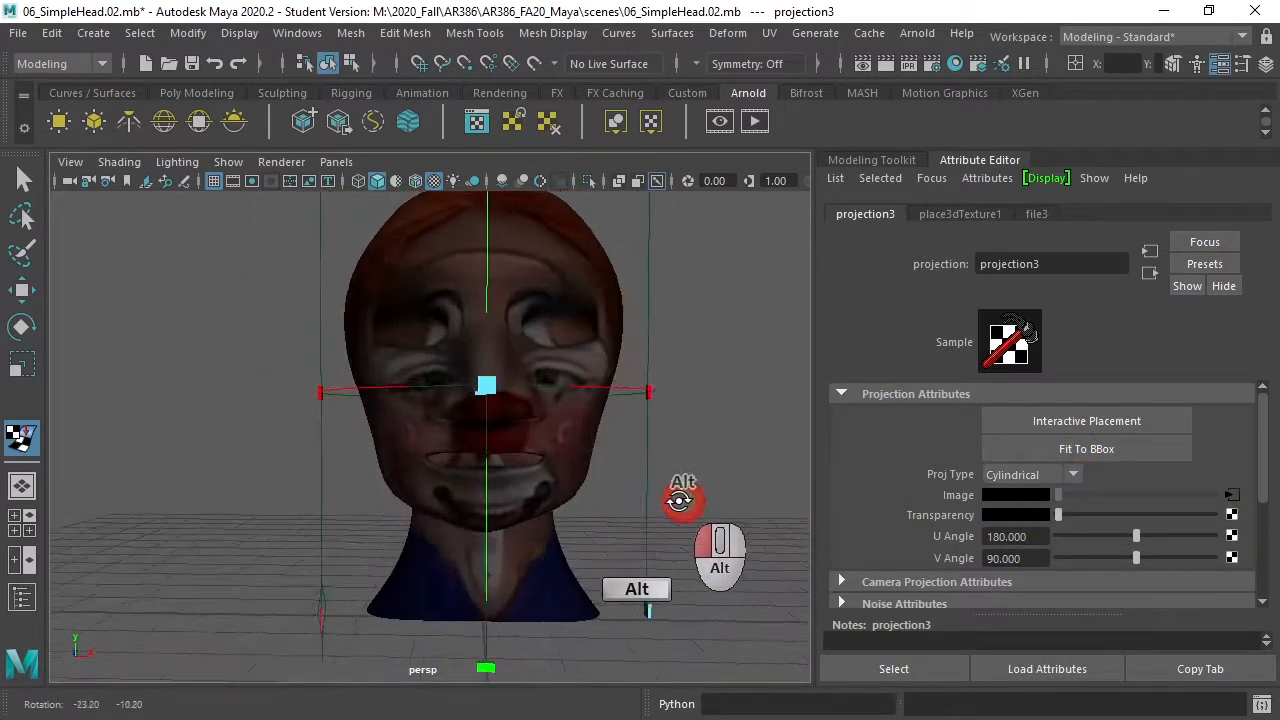
pyautogui.moveTo(485, 385); pyautogui.dragTo(415, 475)
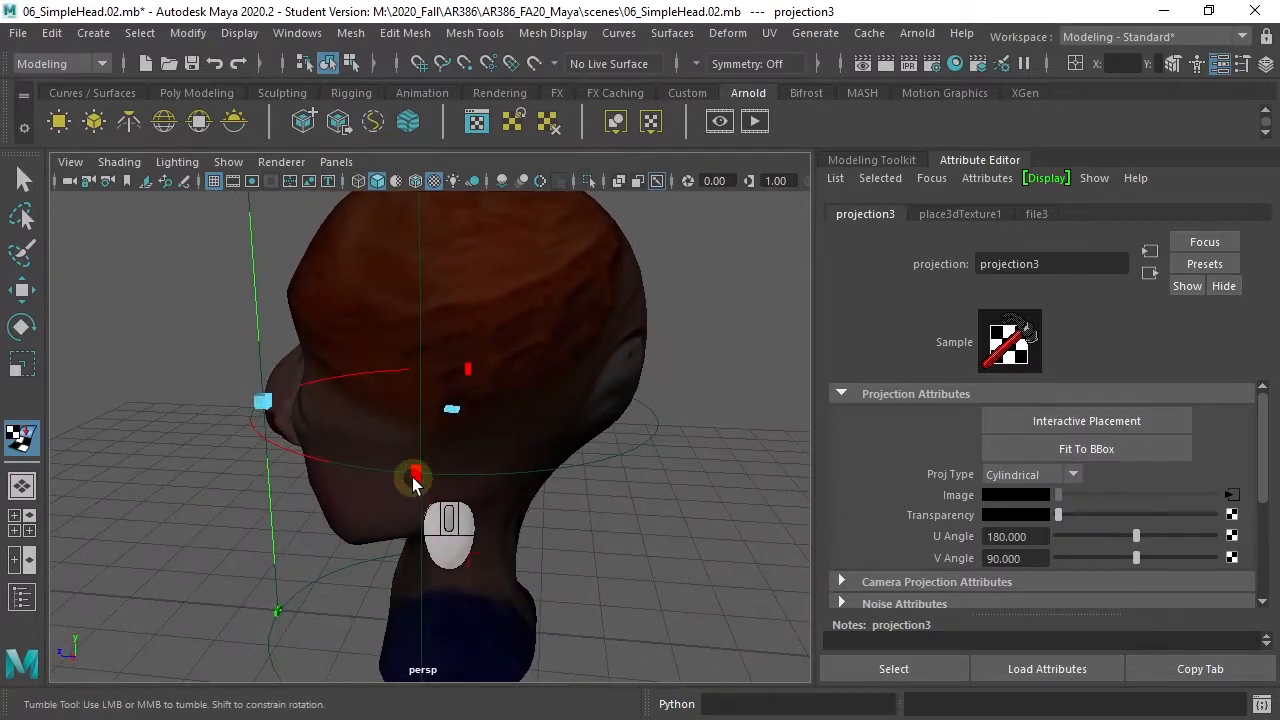
pyautogui.click(959, 213)
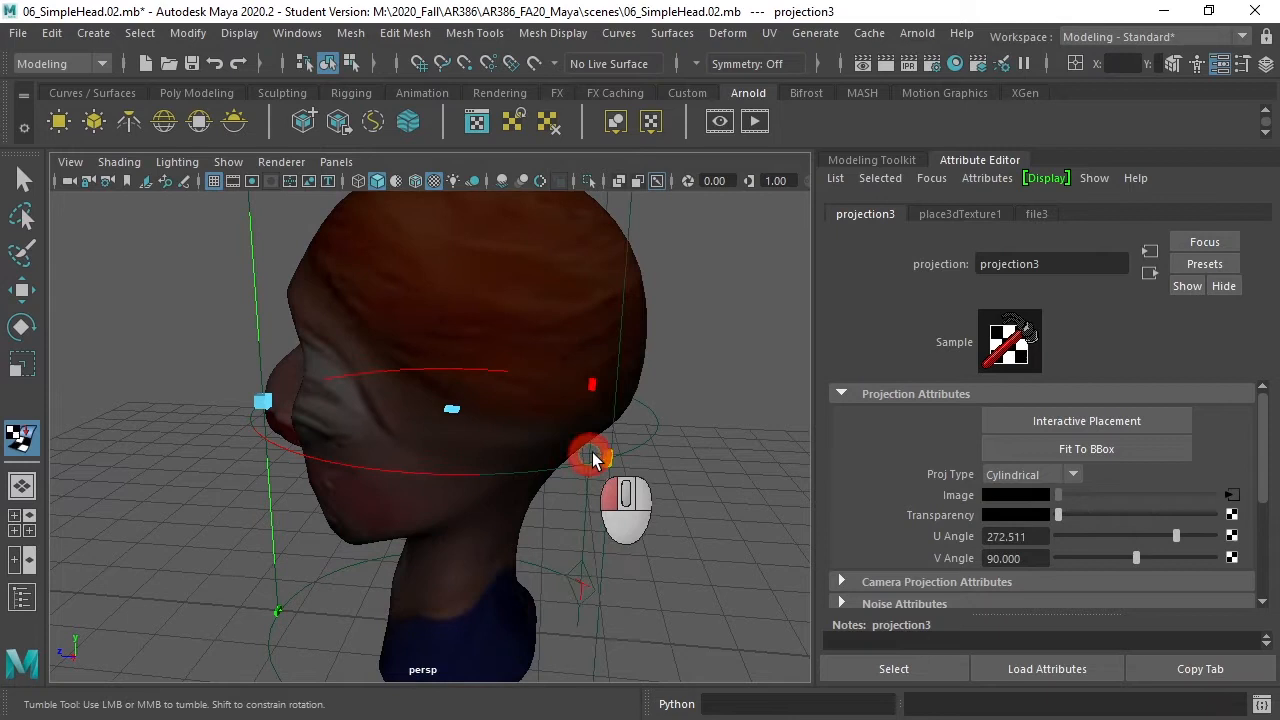
pyautogui.moveTo(1175, 535); pyautogui.dragTo(1213, 535)
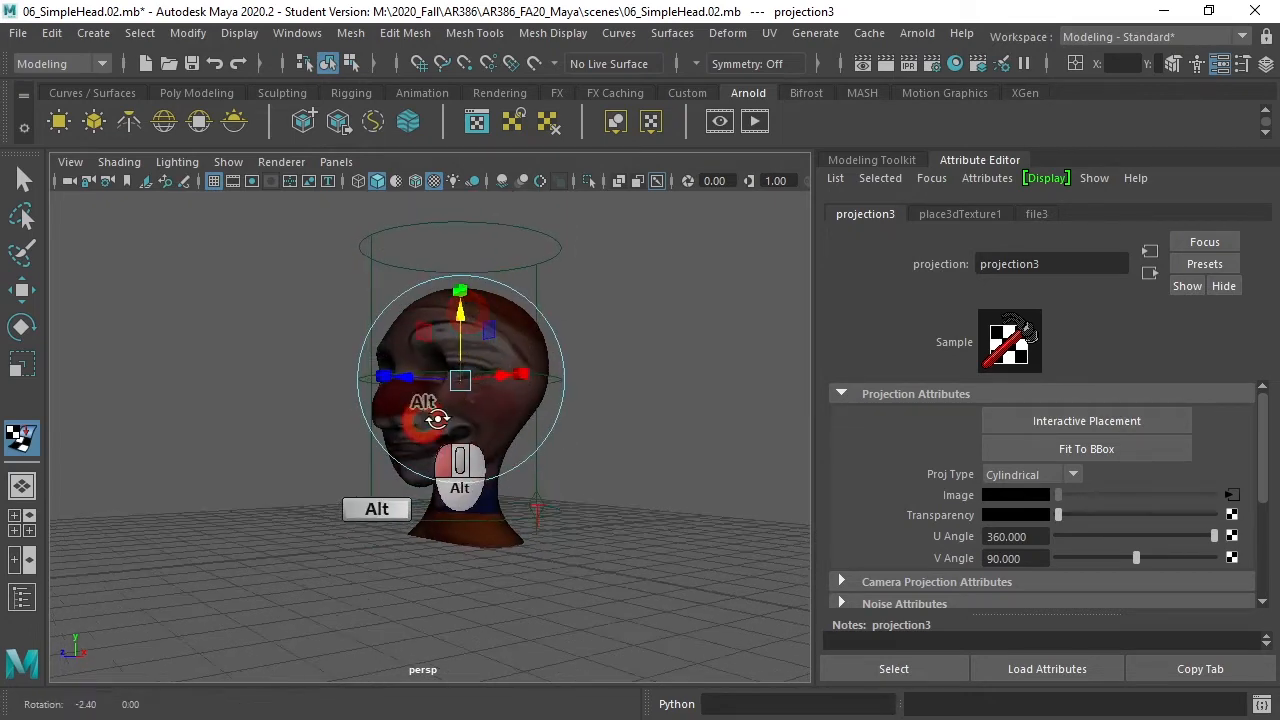
pyautogui.moveTo(437, 418); pyautogui.dragTo(593, 469)
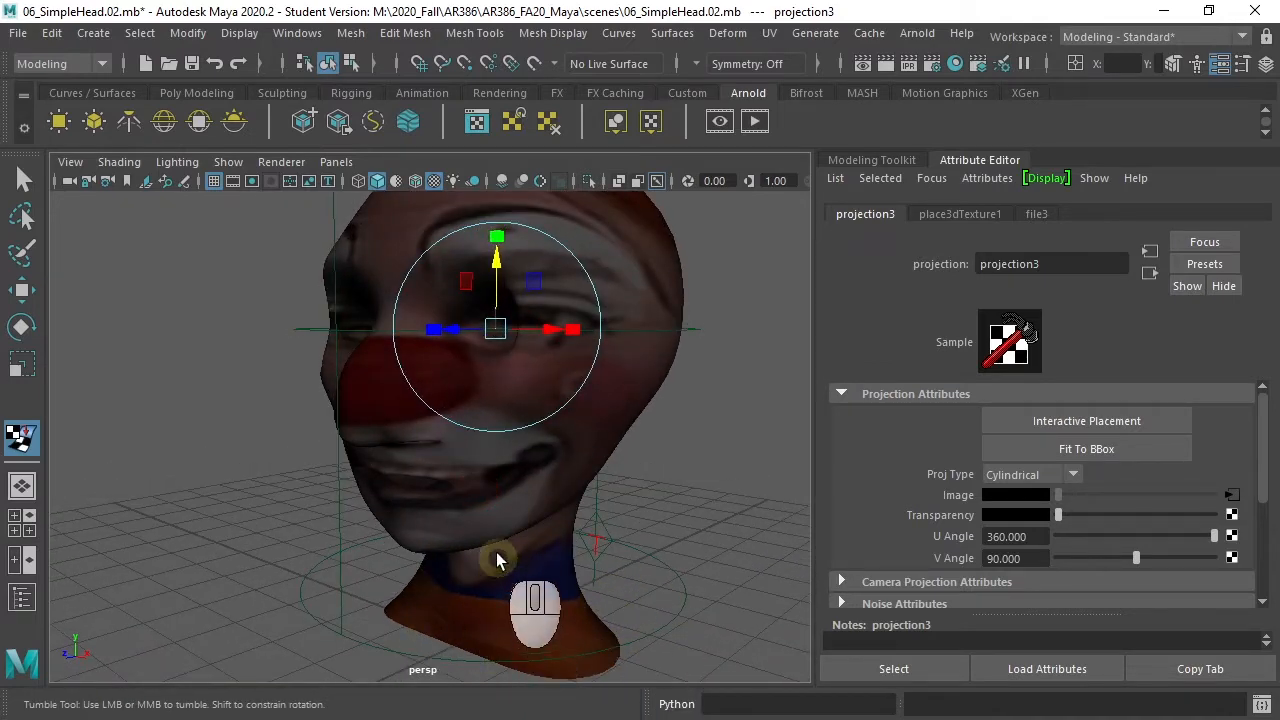
pyautogui.moveTo(497, 237); pyautogui.dragTo(493, 212)
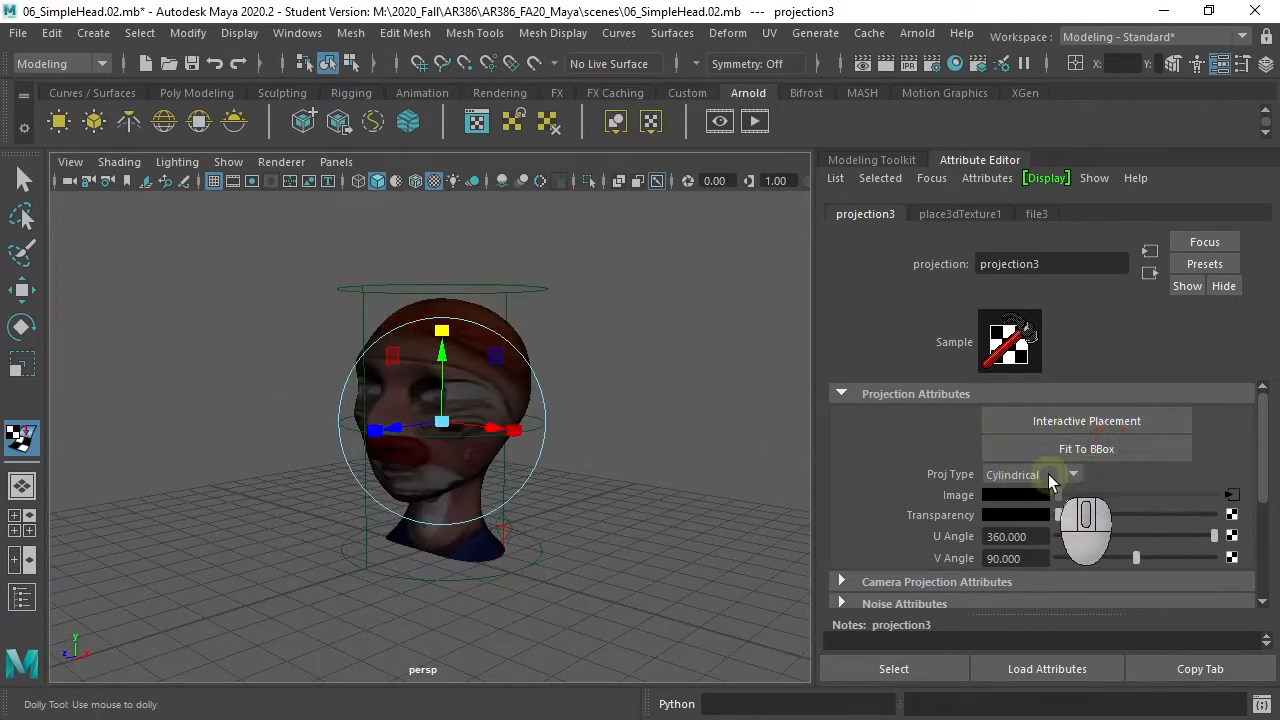
# Make projection3 Spherical with a U Angle of 180 and orbit to inspect the face.
pyautogui.click(1030, 474)
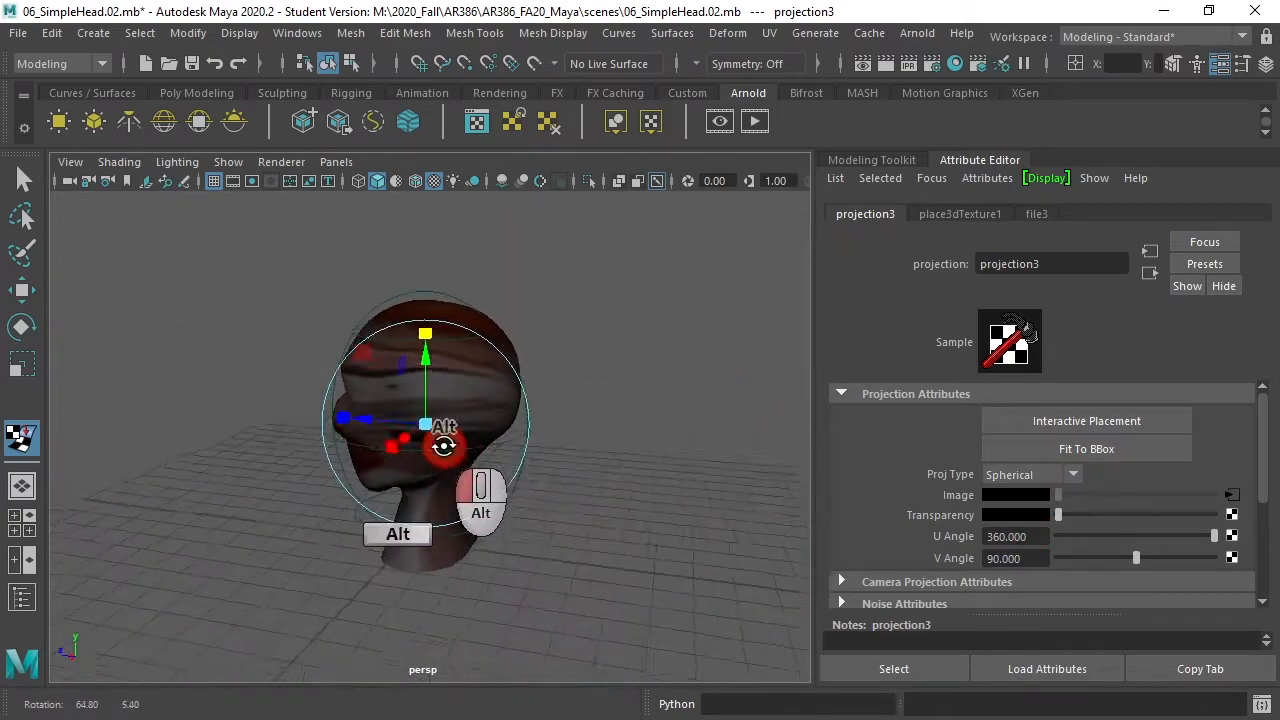
pyautogui.moveTo(440, 445); pyautogui.dragTo(260, 470)
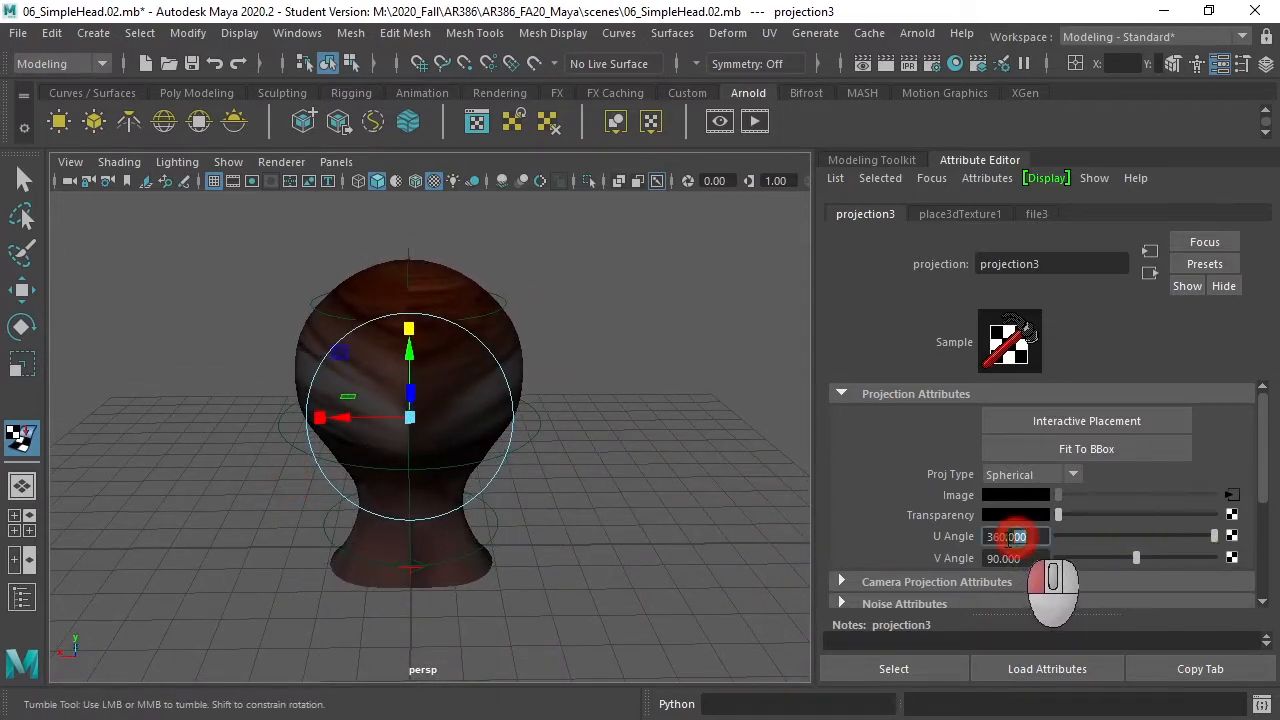
pyautogui.write('18')
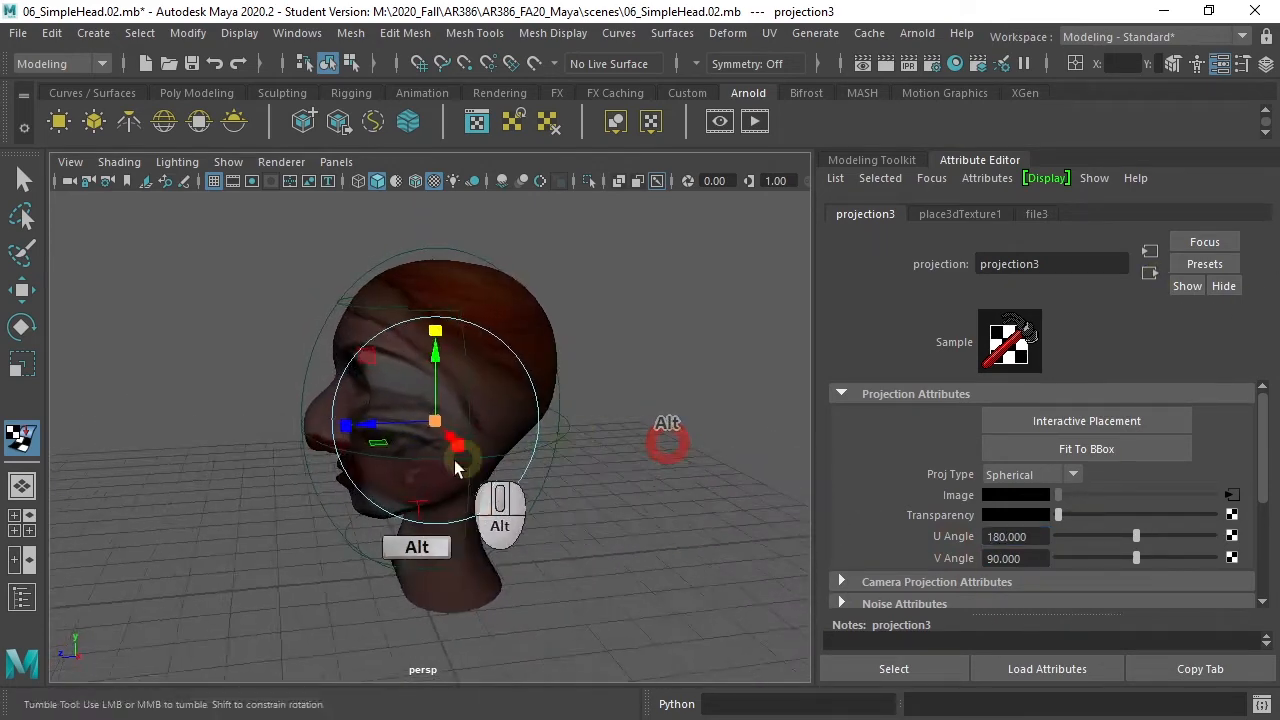
pyautogui.moveTo(455, 470); pyautogui.dragTo(405, 470)
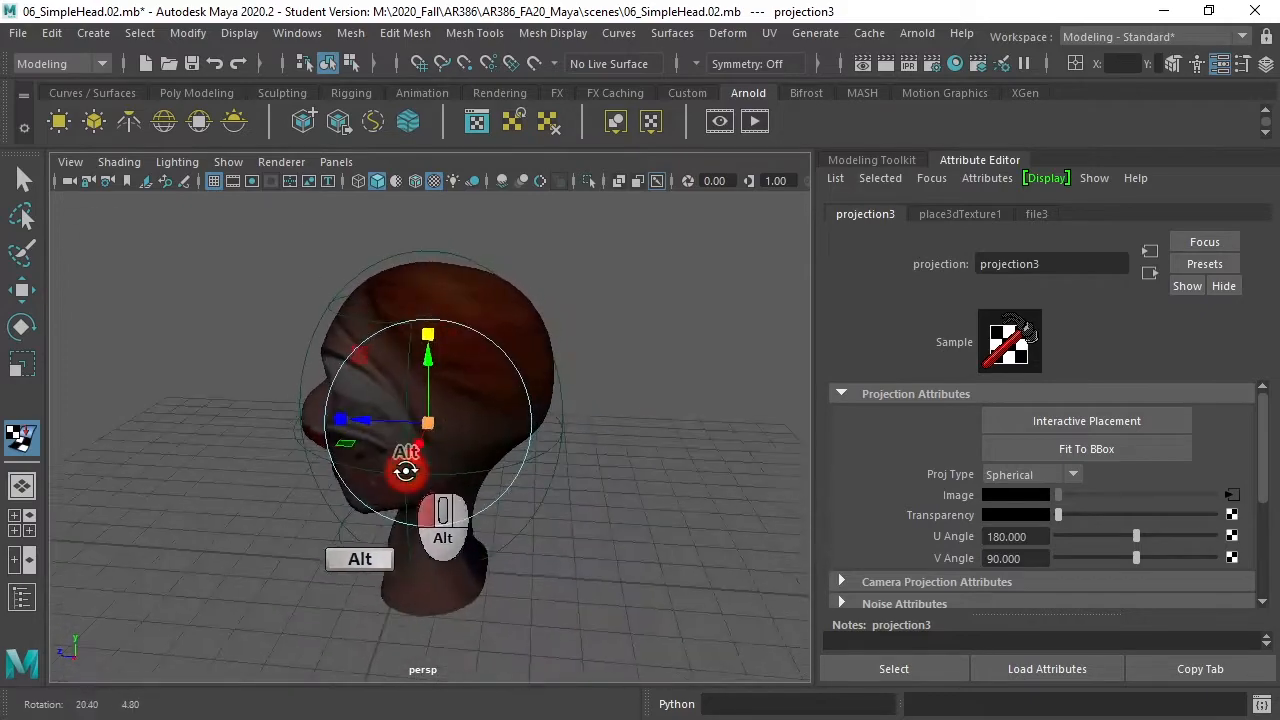
pyautogui.moveTo(405, 470); pyautogui.dragTo(535, 455)
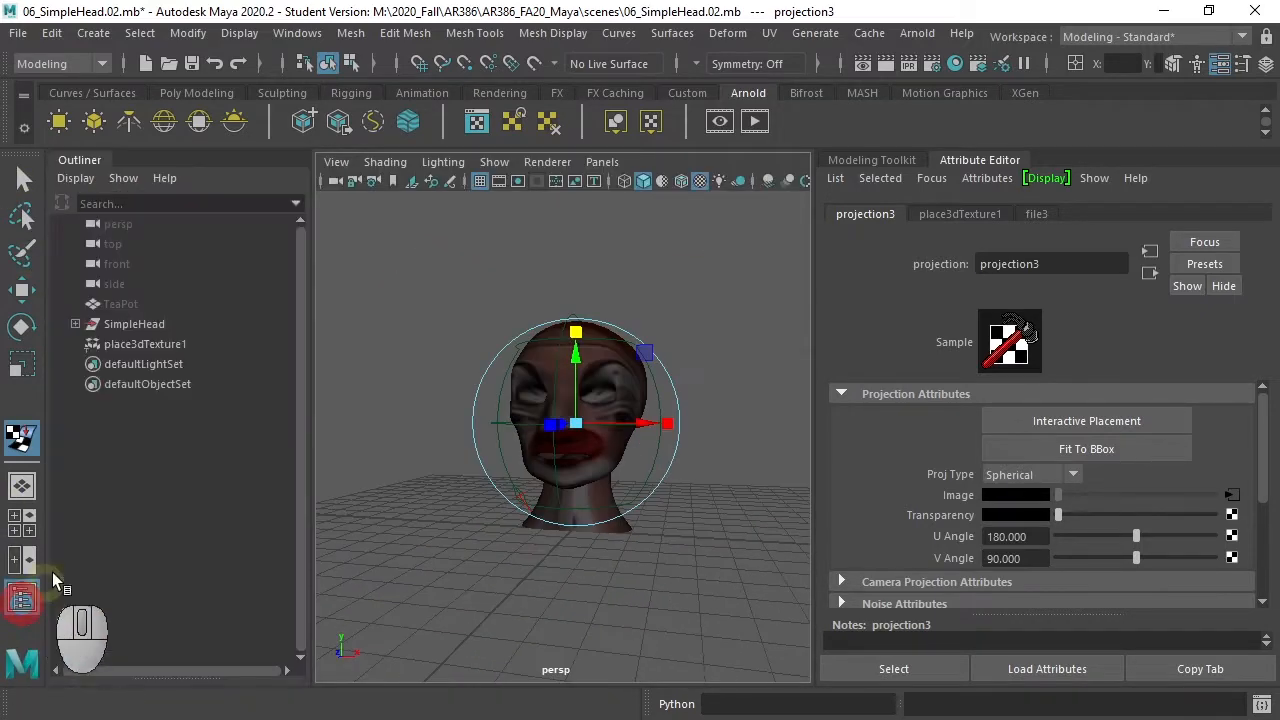
# In the Outliner, show the TeaPot, hide the SimpleHead, and frame the TeaPot.
pyautogui.click(145, 343)
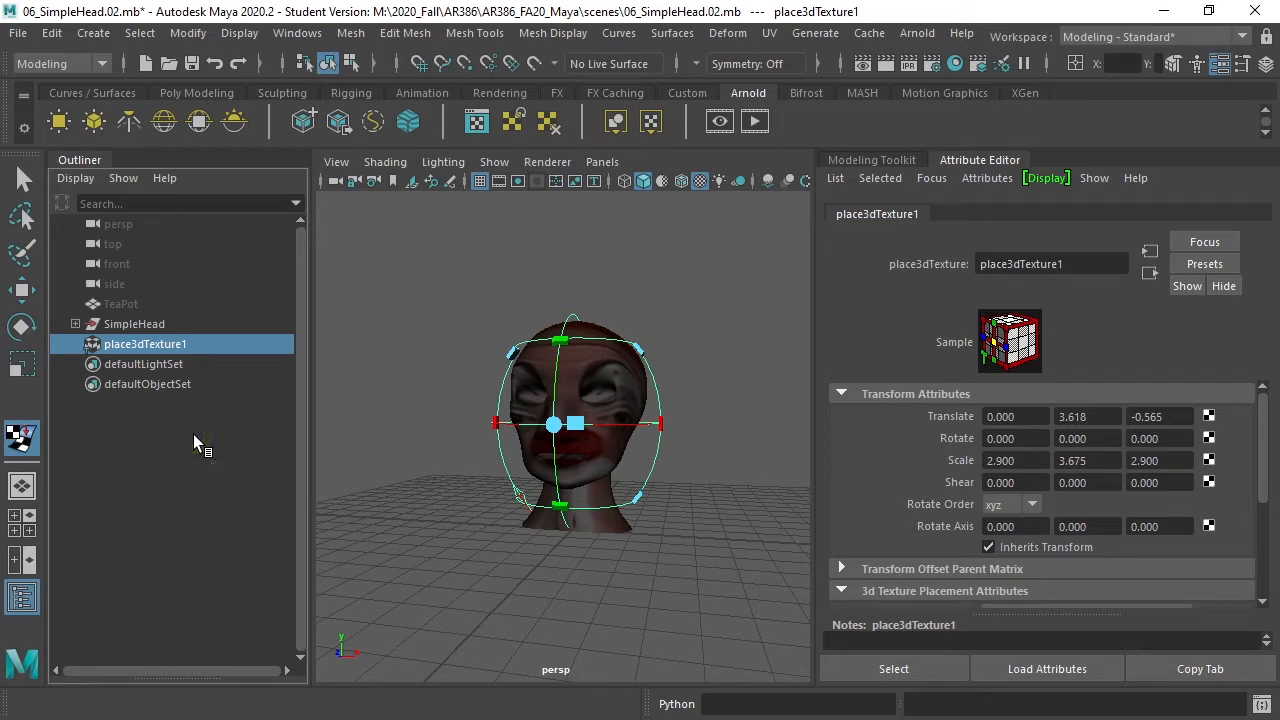
pyautogui.click(120, 304)
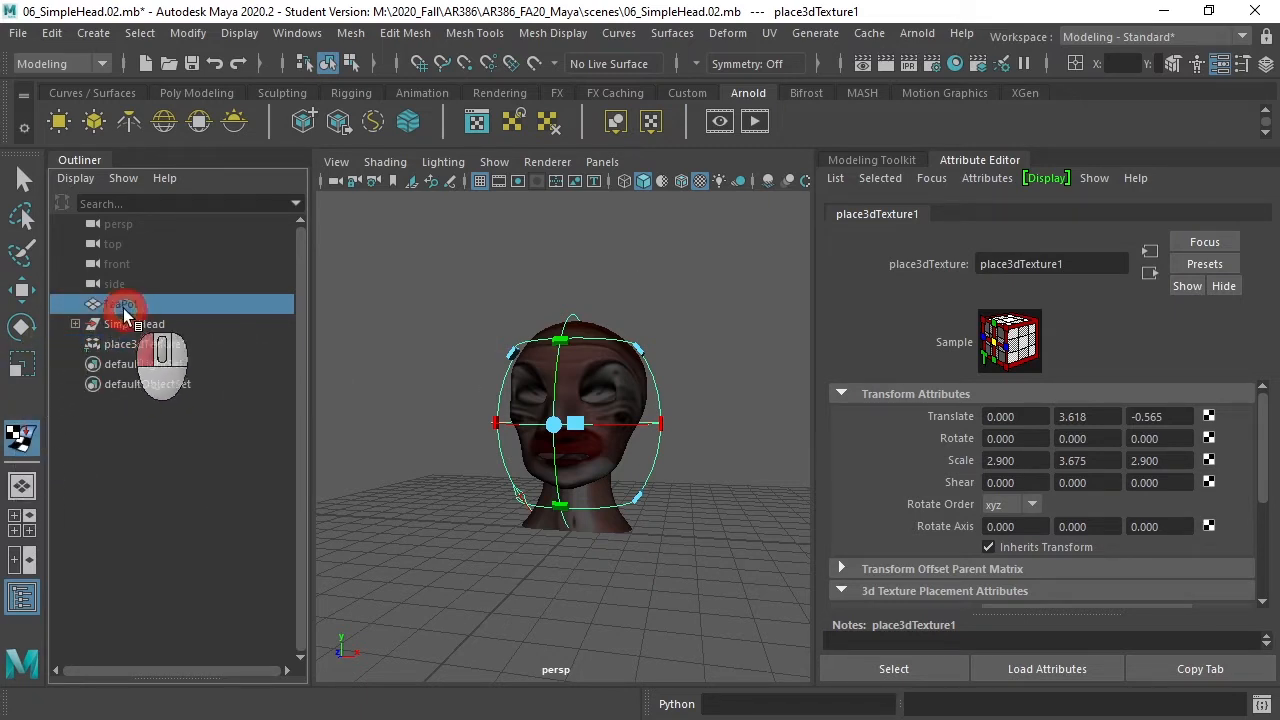
pyautogui.click(130, 303)
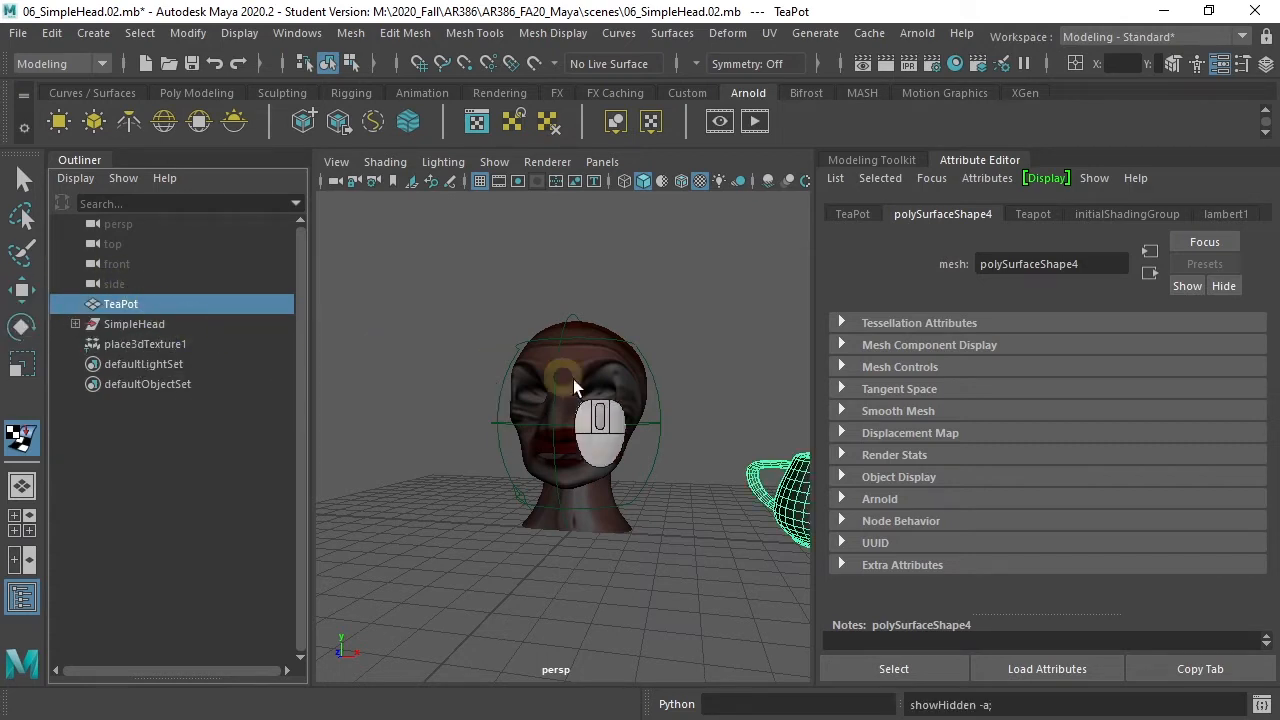
pyautogui.click(133, 323)
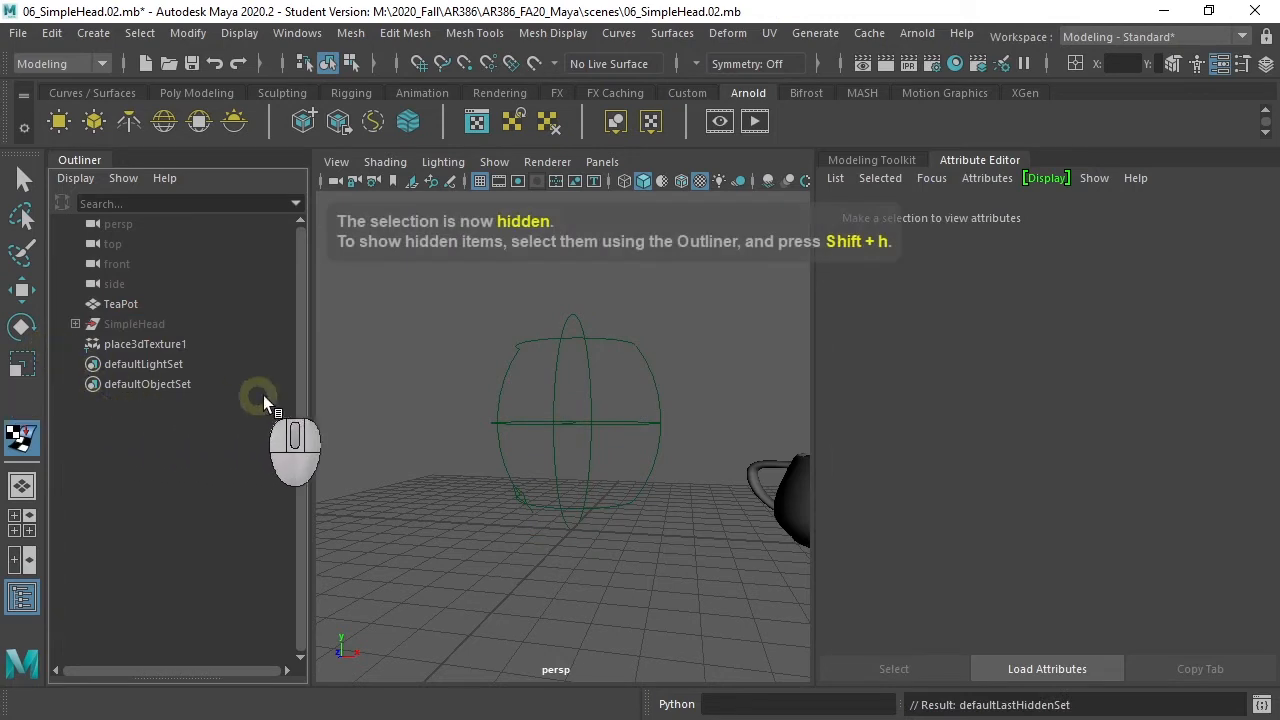
pyautogui.click(145, 344)
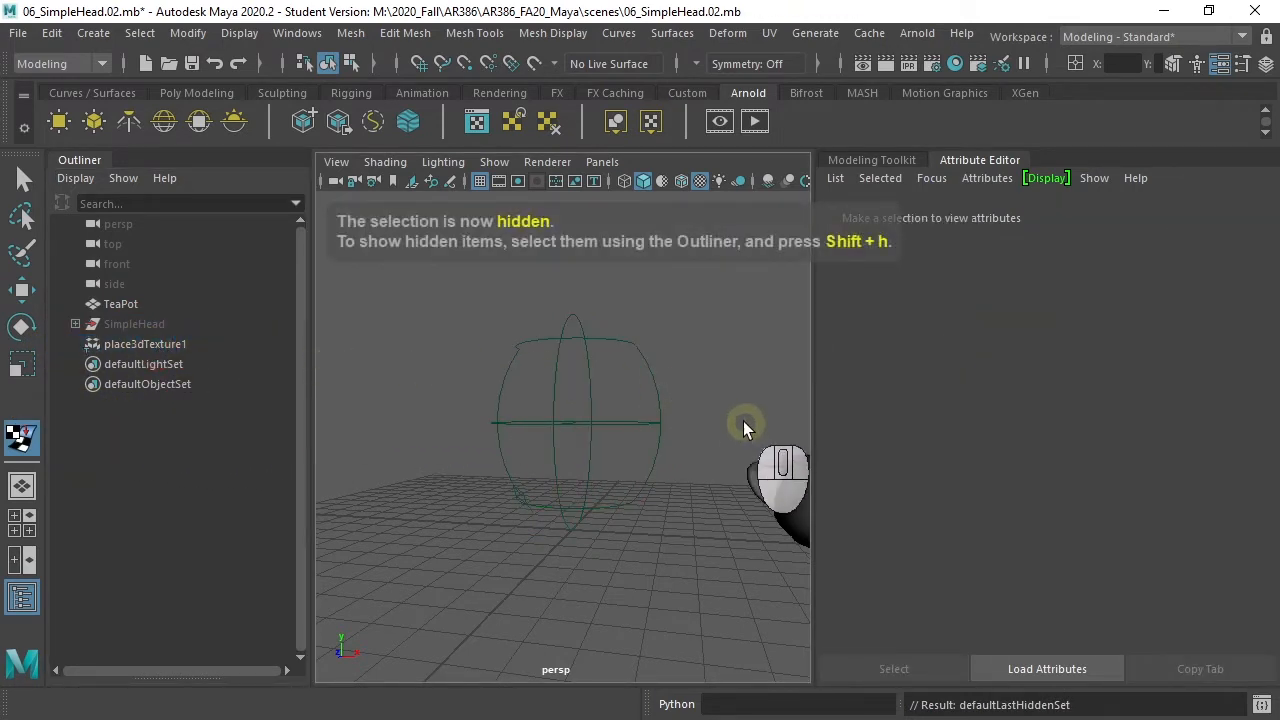
pyautogui.click(145, 343)
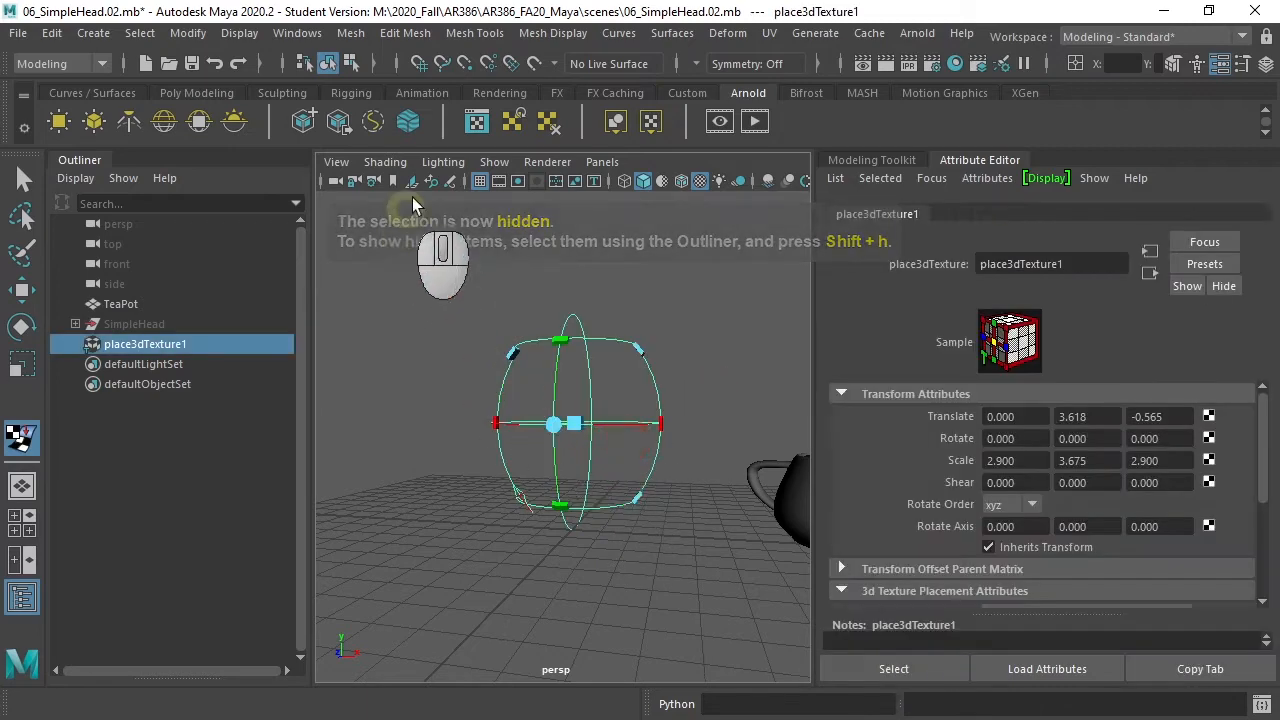
pyautogui.click(120, 303)
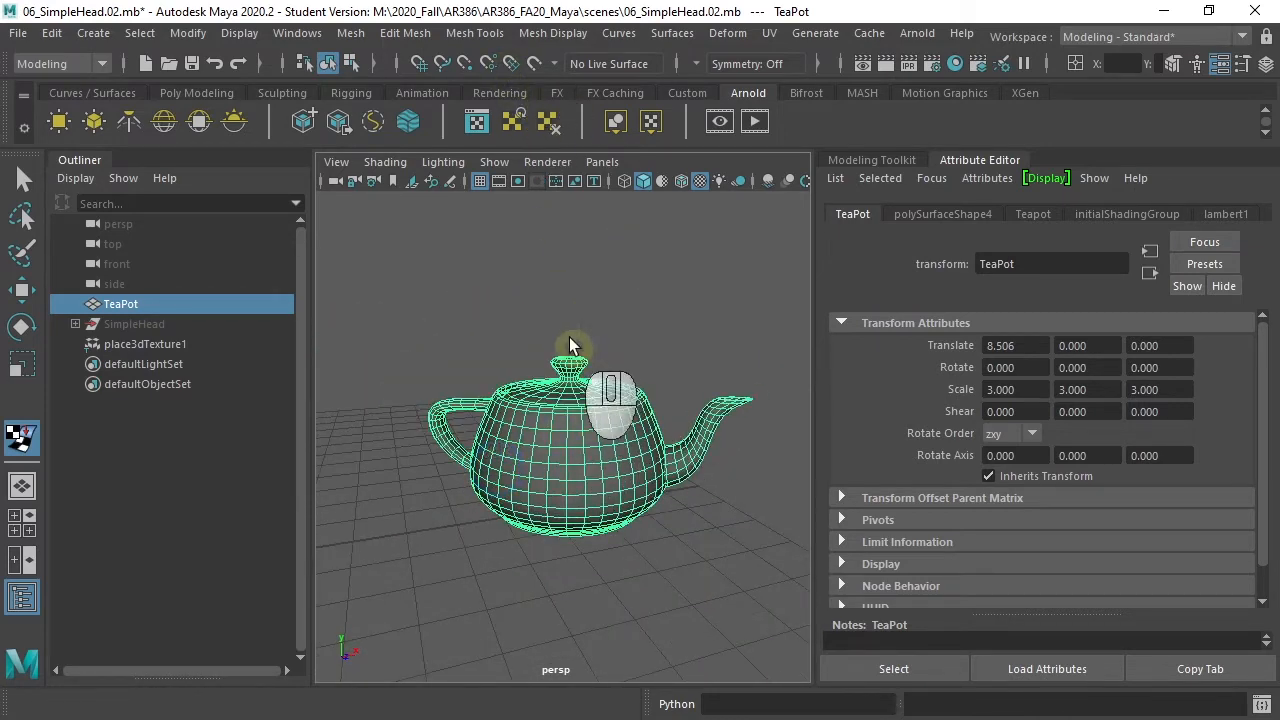
# Give the TeaPot a new aiStandardSurface whose Color is a ClownFace.tga file projection.
pyautogui.rightClick(575, 410)
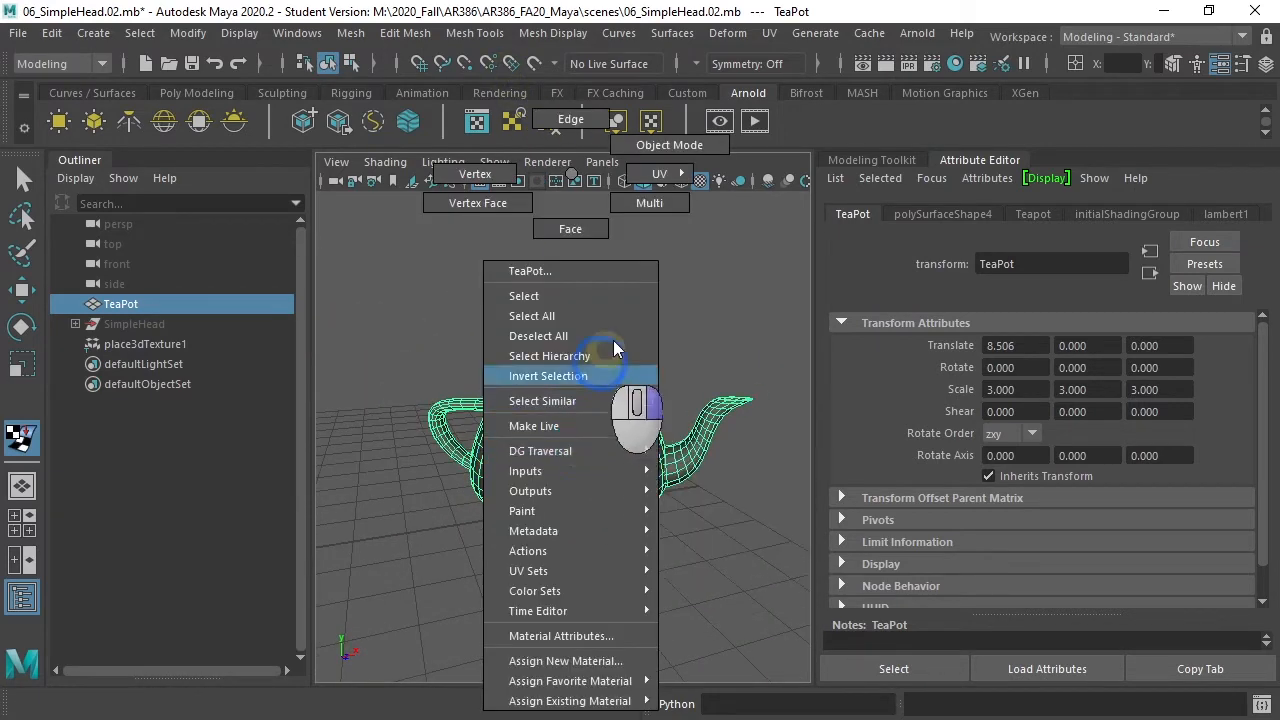
pyautogui.moveTo(569, 680)
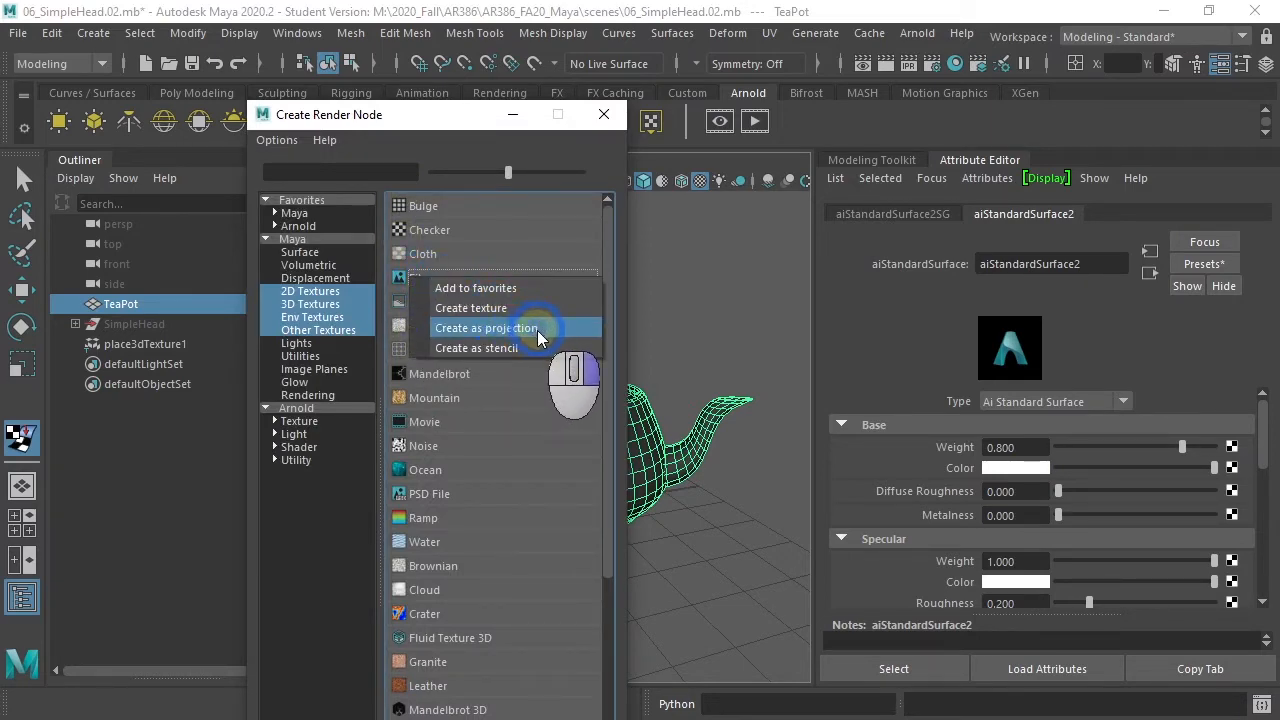
pyautogui.click(487, 327)
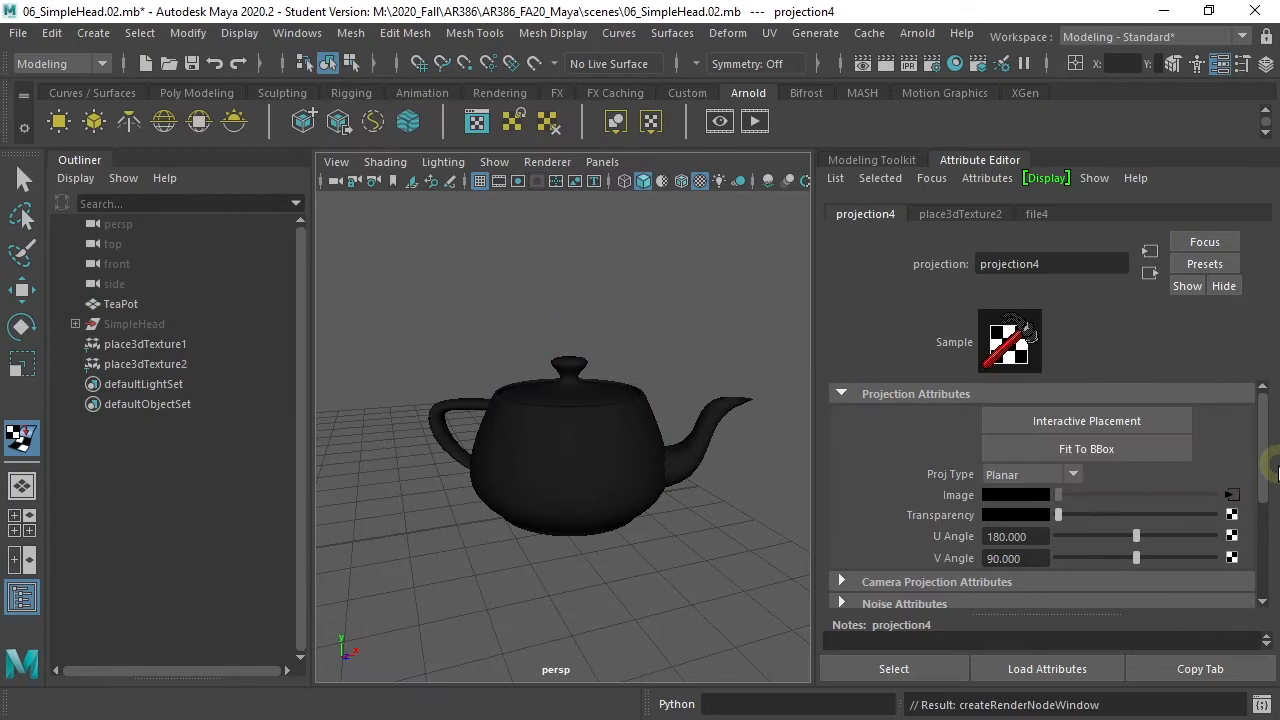
pyautogui.click(1037, 213)
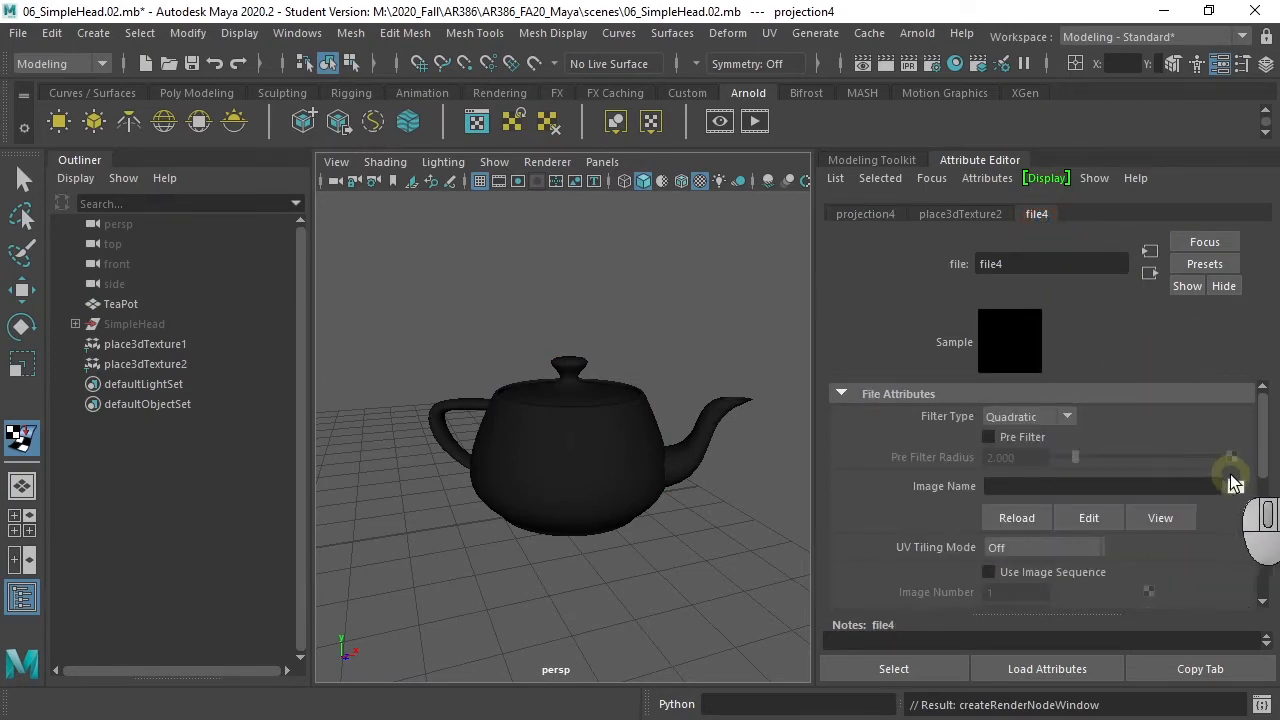
pyautogui.click(1235, 487)
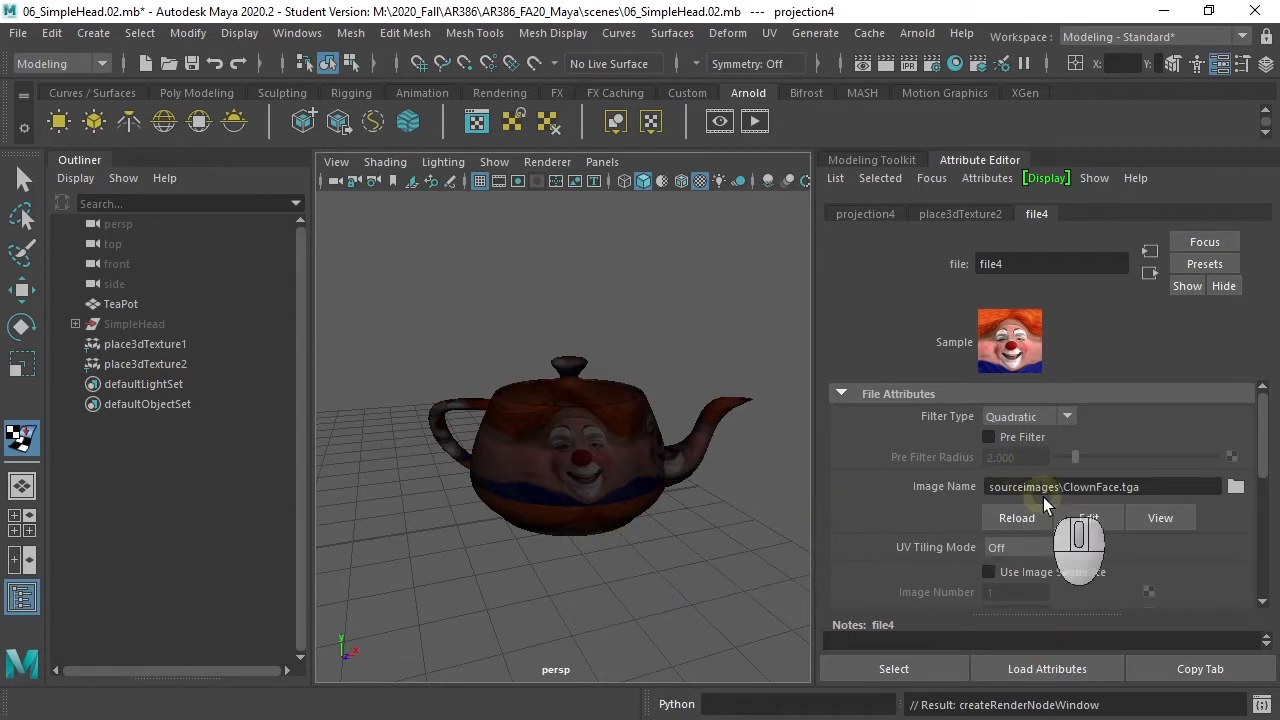
pyautogui.click(864, 213)
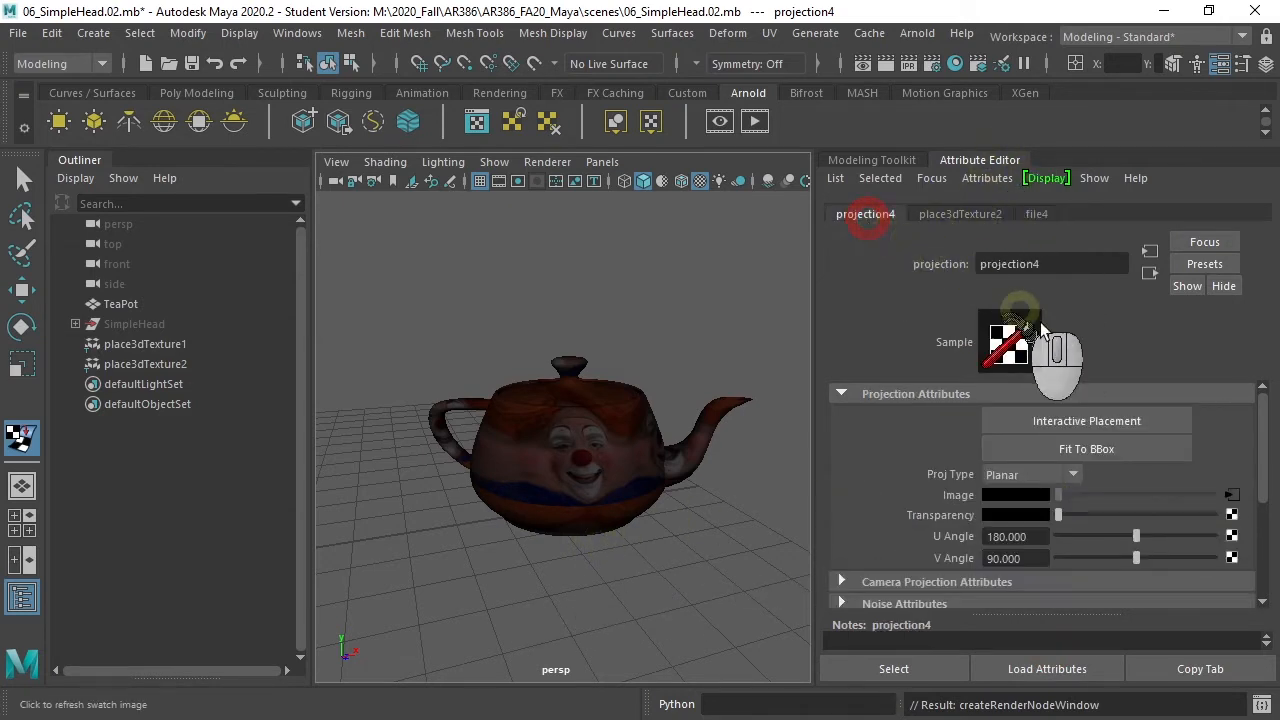
# Change the projection4 Proj Type from planar to Spherical for the teapot.
pyautogui.click(1030, 474)
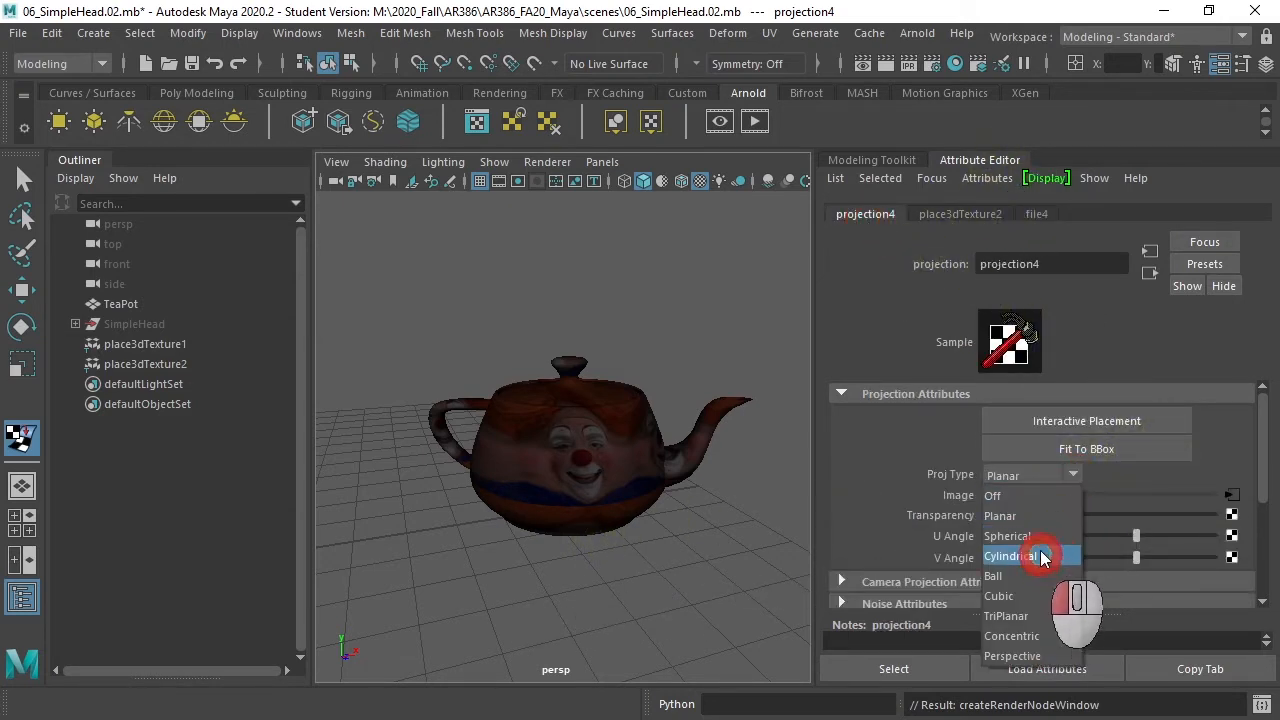
pyautogui.moveTo(1050, 535)
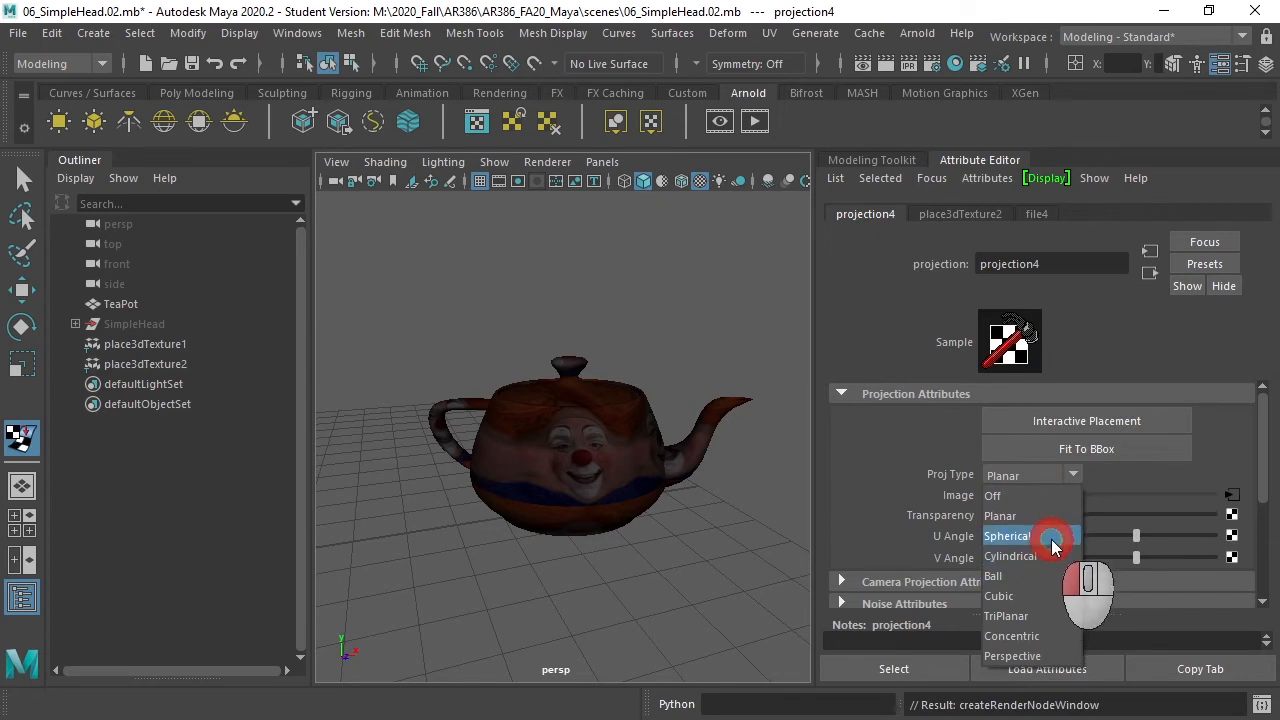
pyautogui.click(1008, 536)
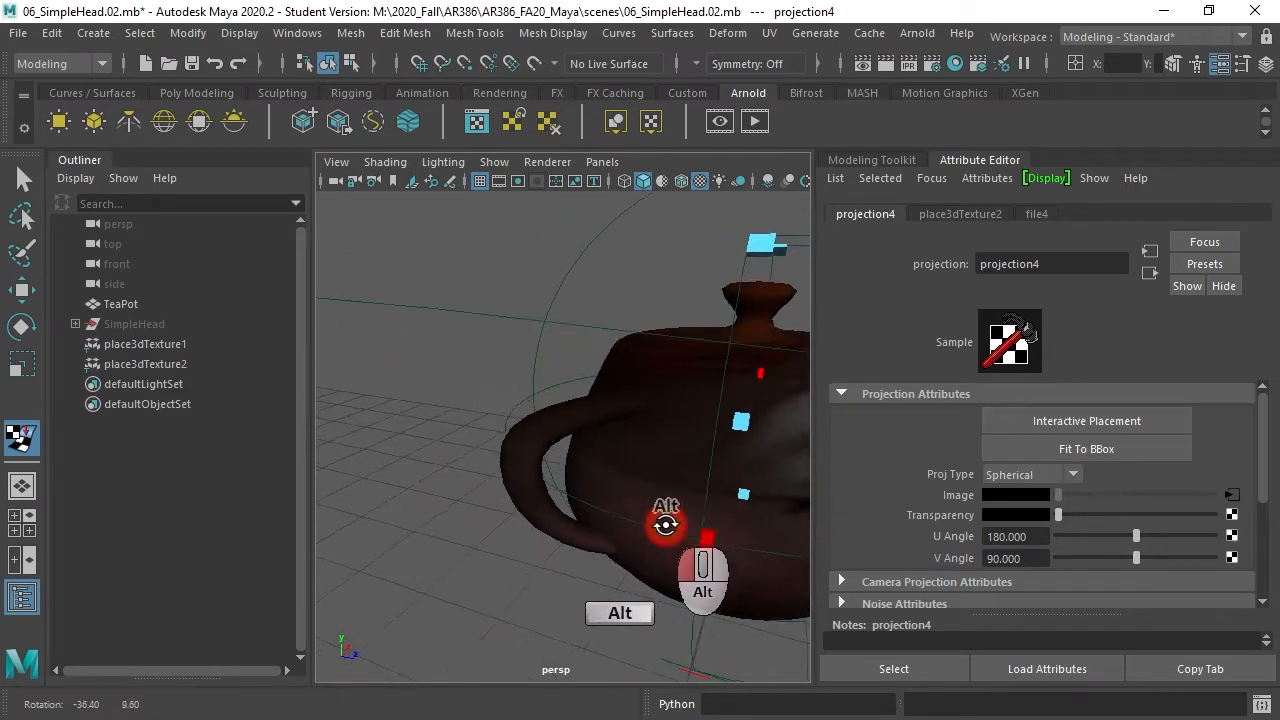
# Orbit and dolly closer to inspect the teapot's spherical clown-face projection.
pyautogui.moveTo(665, 525); pyautogui.dragTo(598, 515)
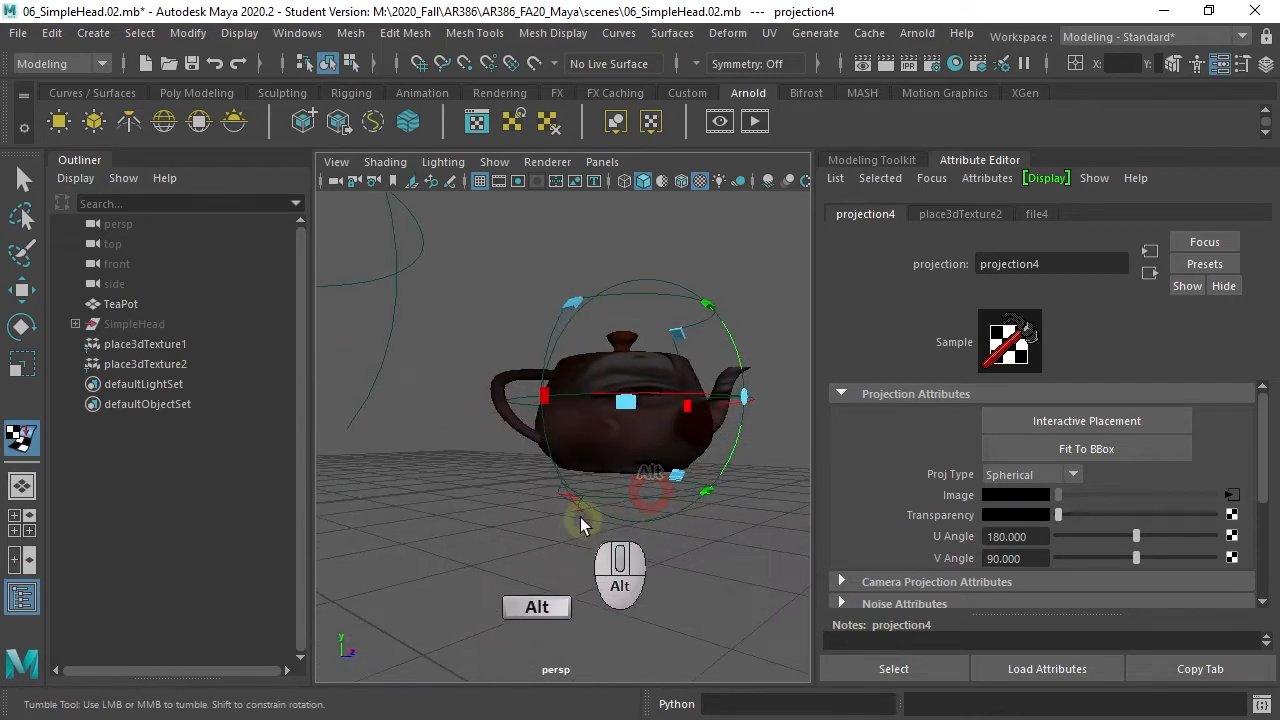
pyautogui.moveTo(585, 525); pyautogui.dragTo(640, 515)
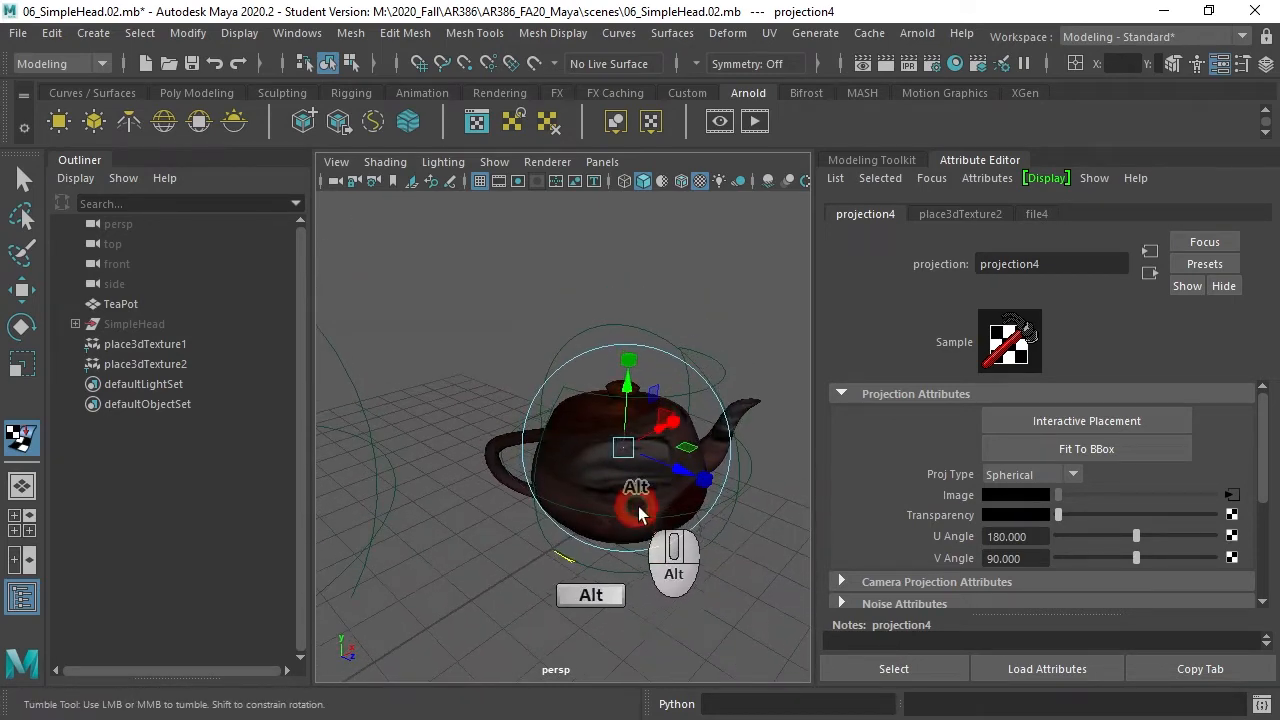
pyautogui.moveTo(640, 515); pyautogui.dragTo(715, 505)
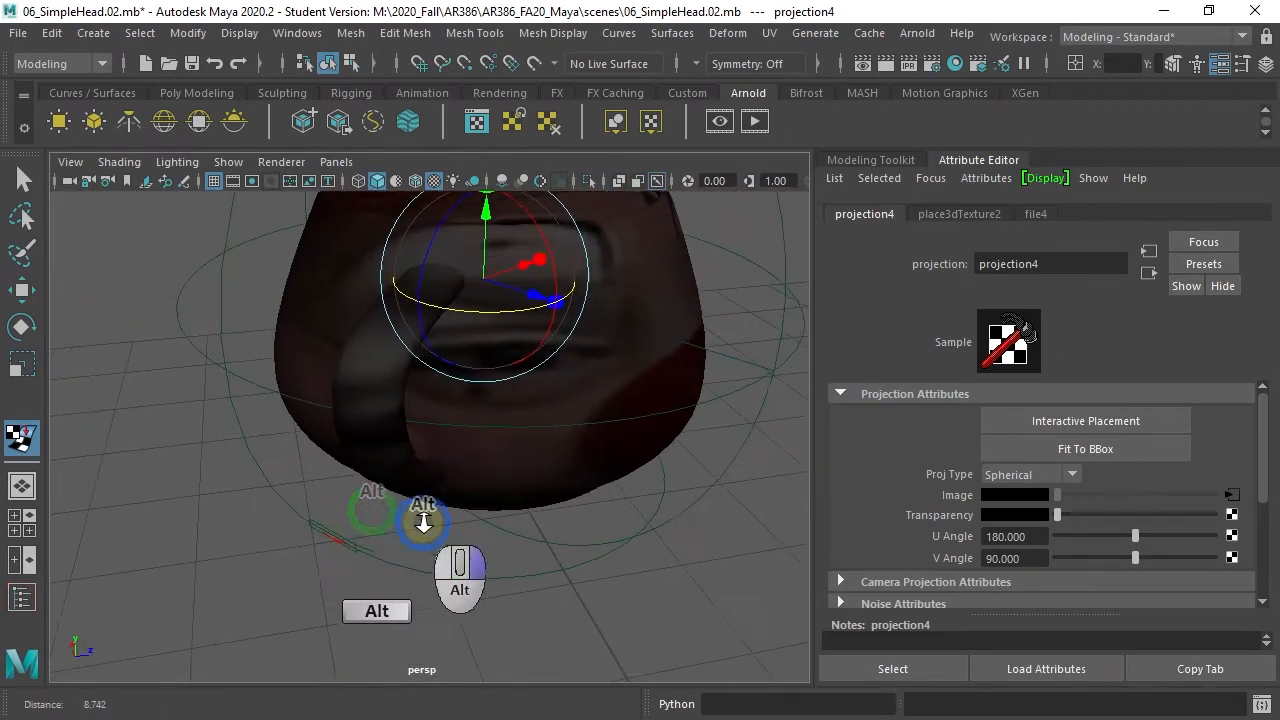
pyautogui.moveTo(423, 520); pyautogui.dragTo(398, 504)
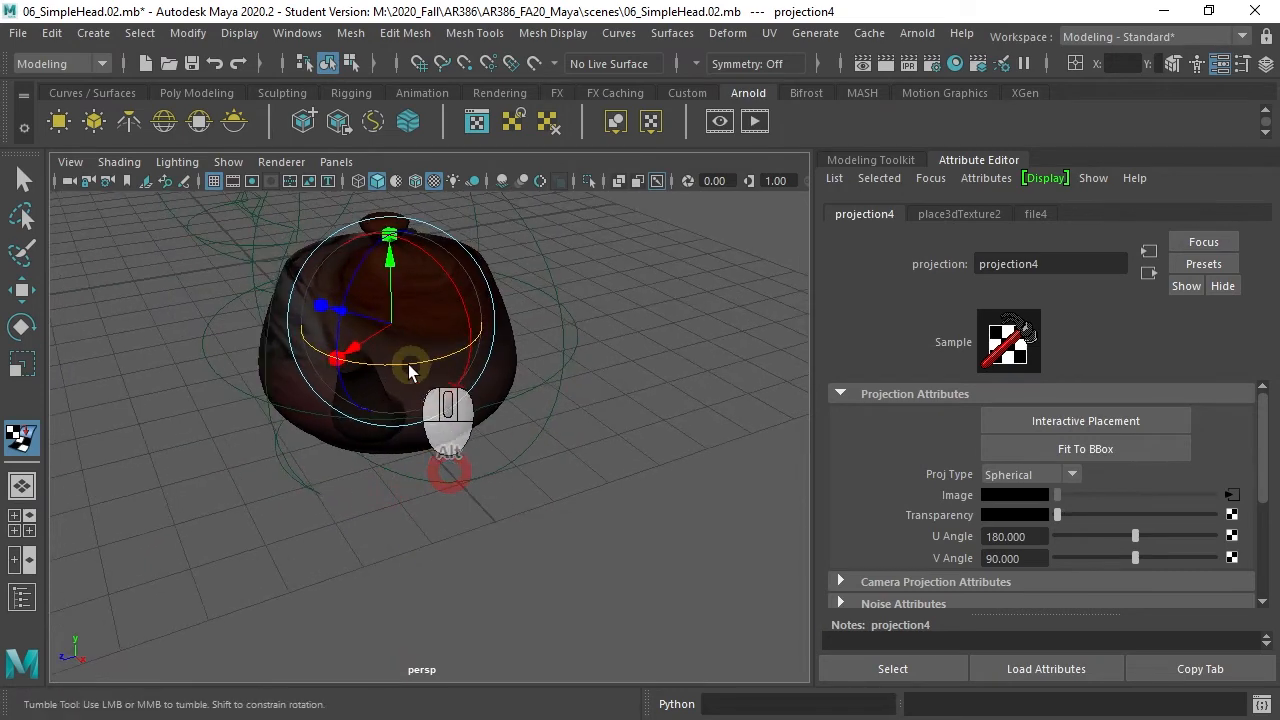
# Pan and orbit over the teapot to view the smeared texture from other sides.
pyautogui.moveTo(410, 370); pyautogui.dragTo(430, 385)
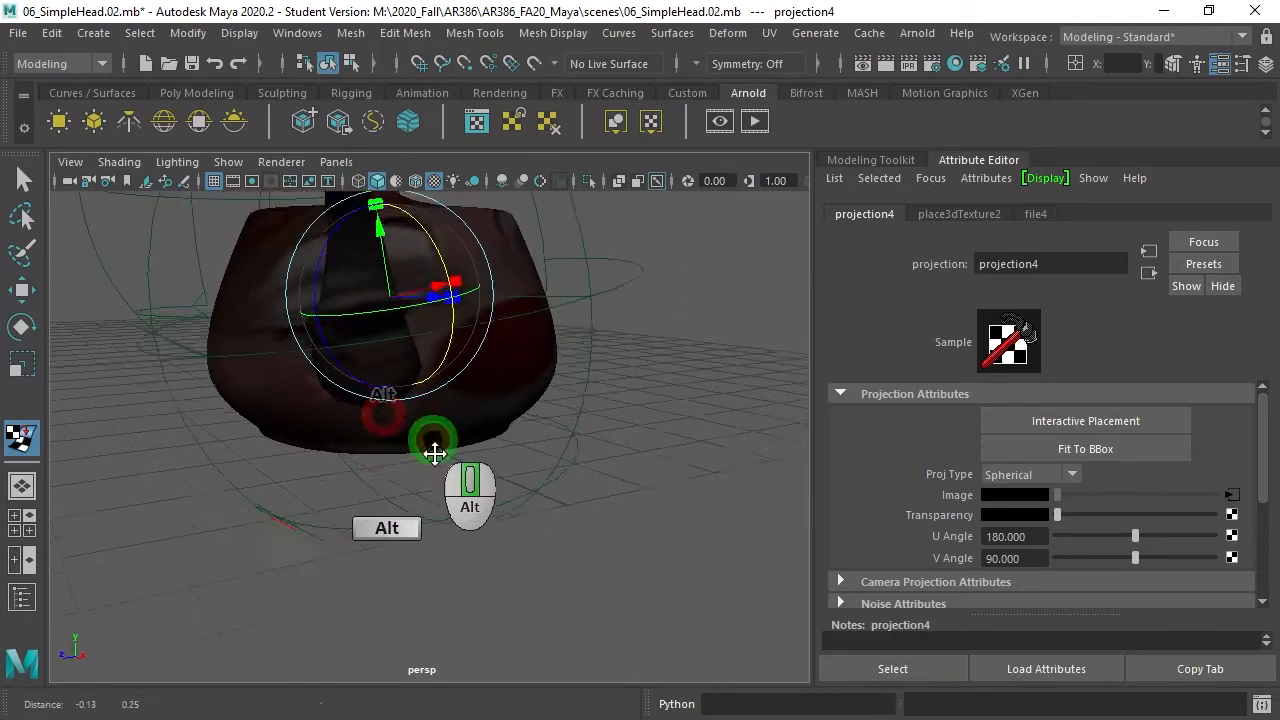
pyautogui.moveTo(435, 453); pyautogui.dragTo(408, 518)
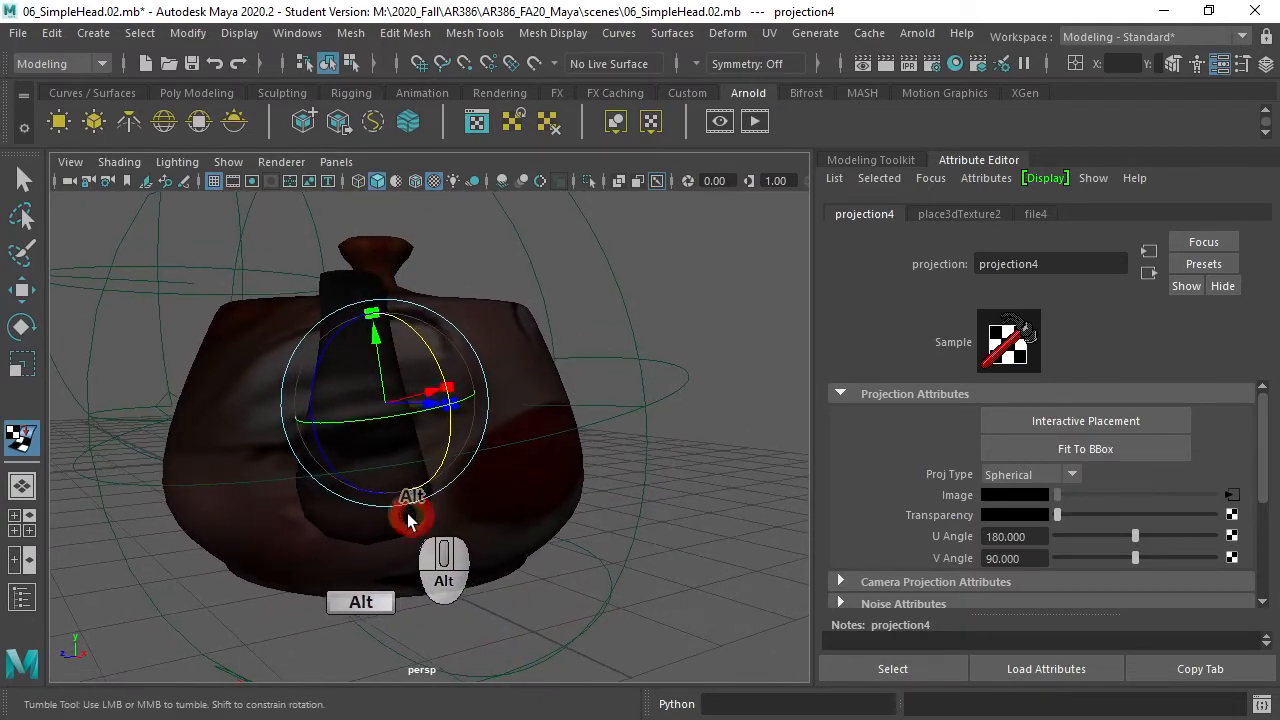
pyautogui.moveTo(410, 515); pyautogui.dragTo(430, 510)
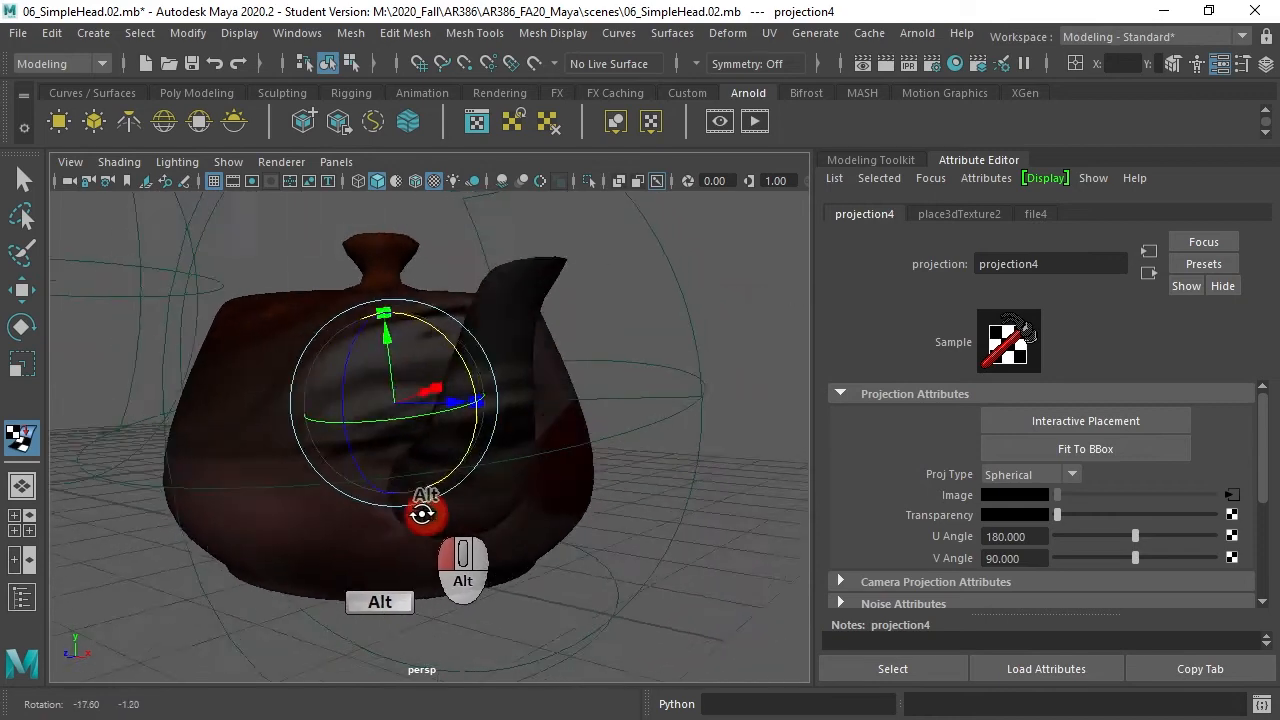
pyautogui.moveTo(428, 511); pyautogui.dragTo(340, 490)
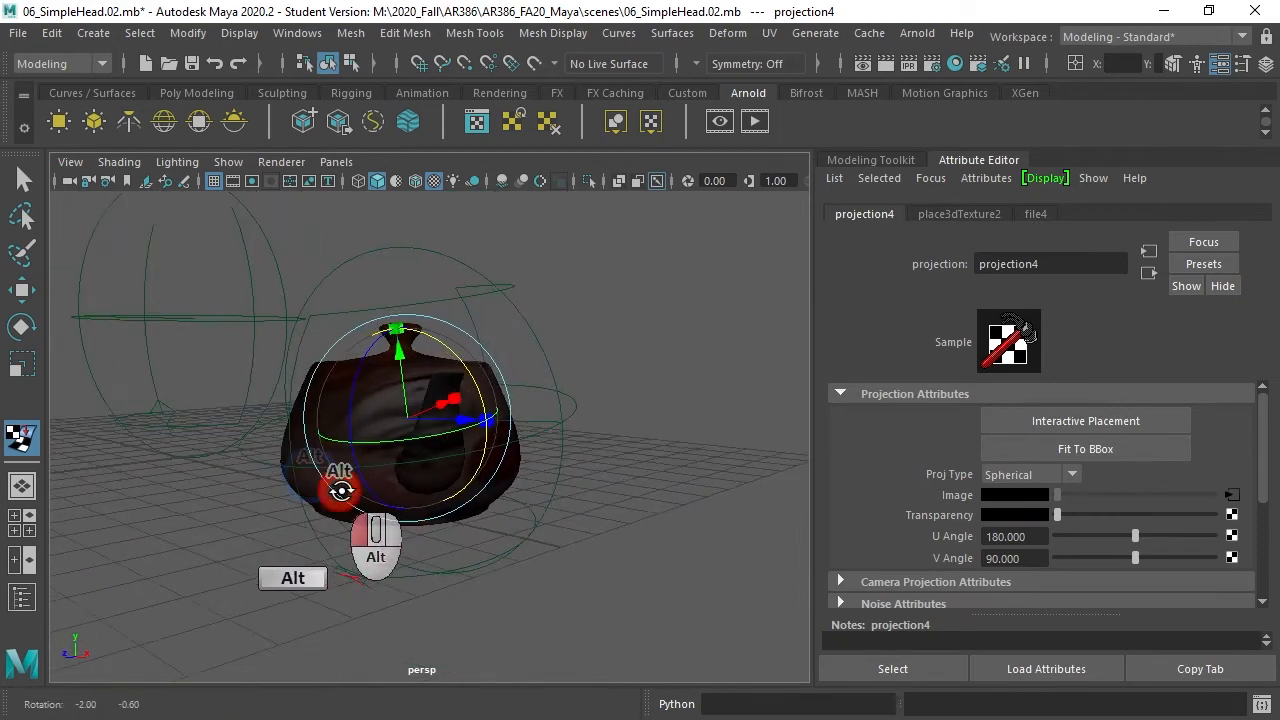